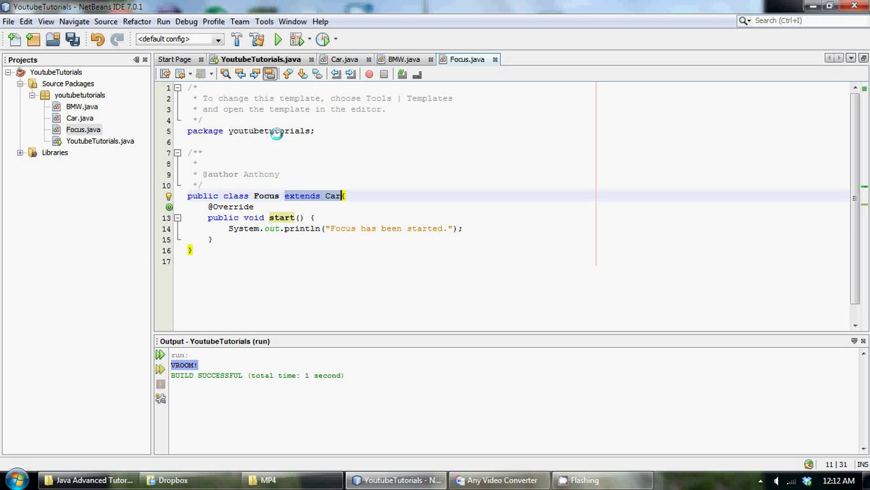
Browse the existing car class tabs, comparing against the BMW class
left_click(404, 59)
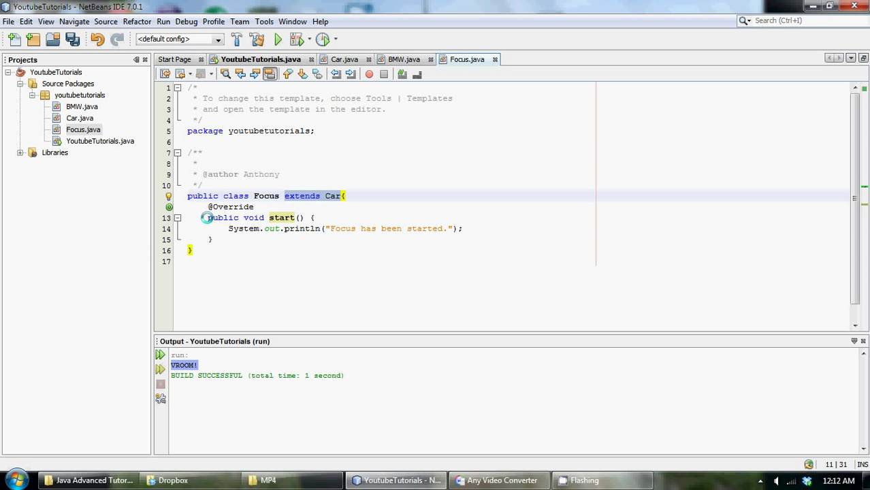
left_click(238, 217)
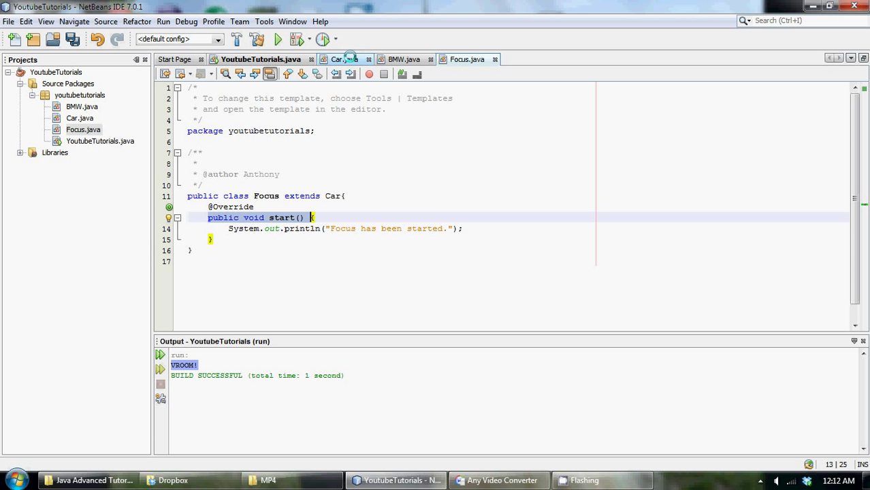
left_click(405, 59)
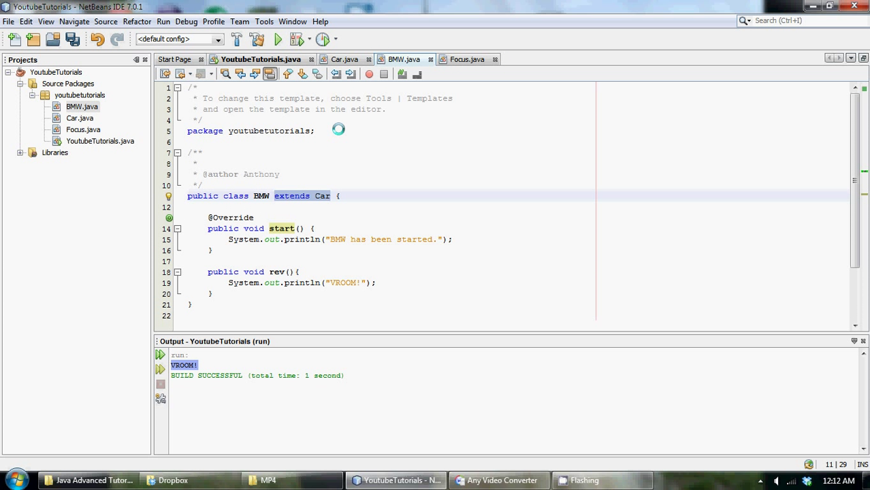
left_click(468, 60)
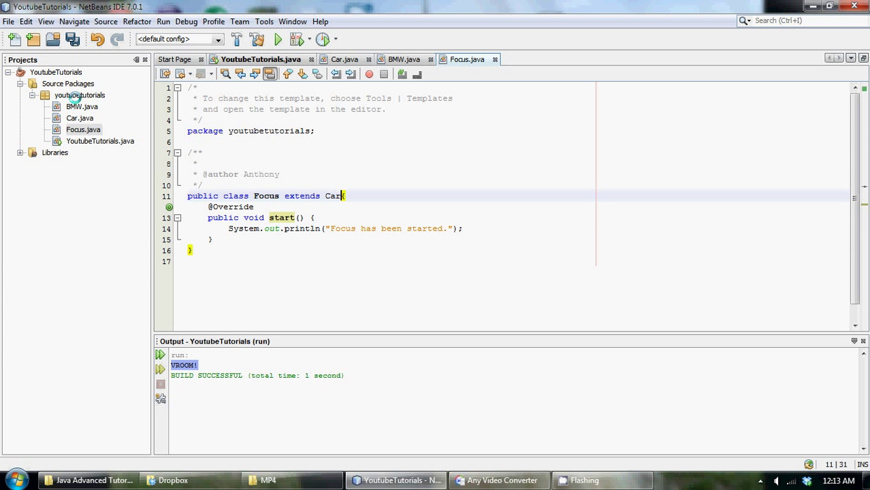
Create a new Java class named Civic in the youtubetutorials package
right_click(79, 95)
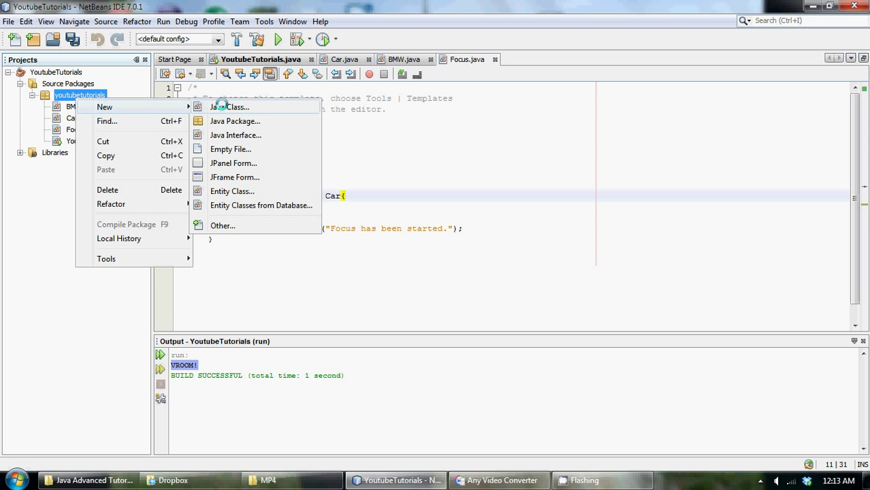
left_click(229, 107)
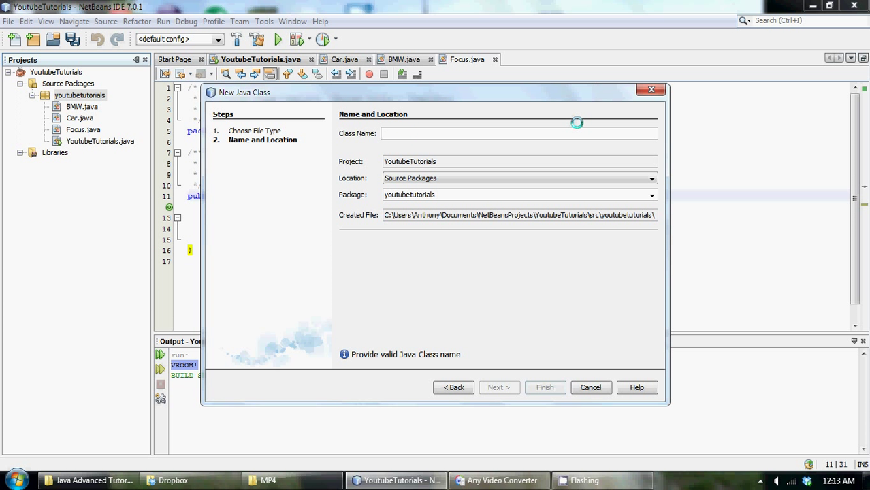
type("C")
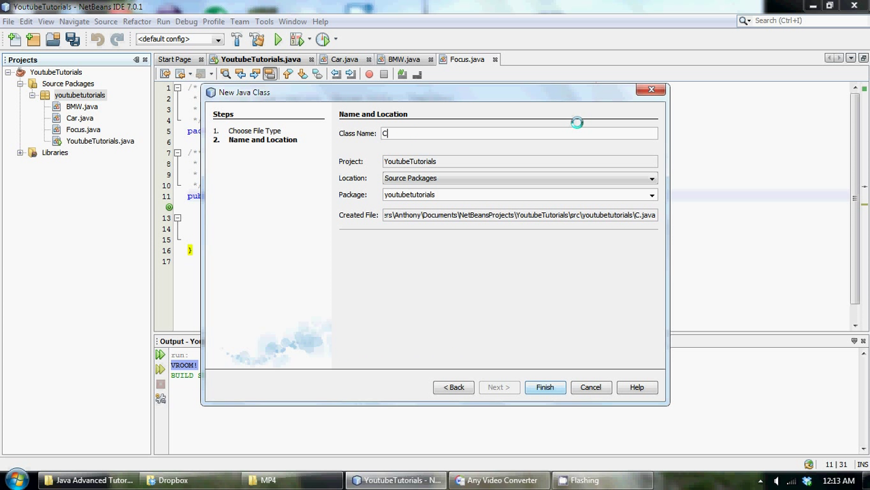
left_click(544, 386)
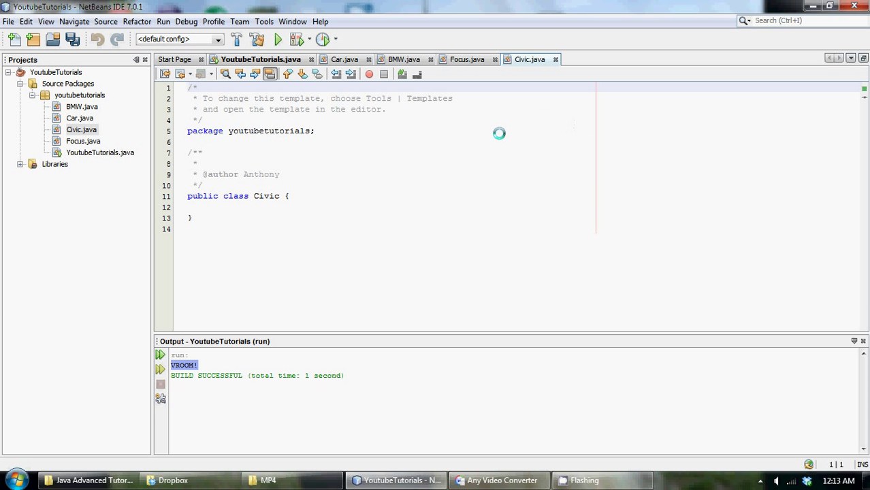
Make Civic extend Car with Focus's start() method, printing the Civic message
type("ext")
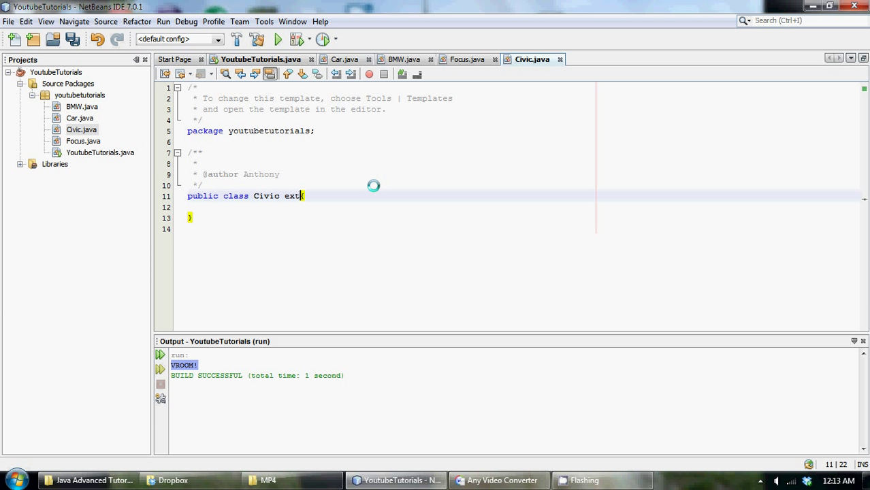
type("ends")
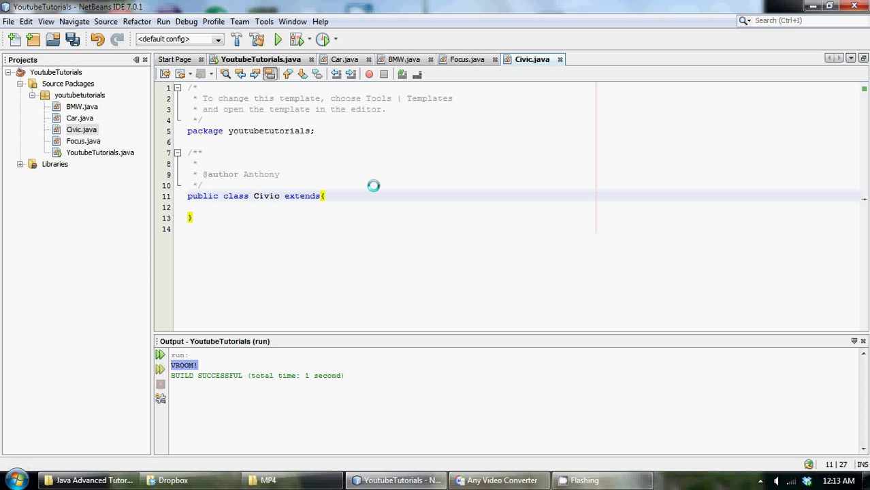
type("Car")
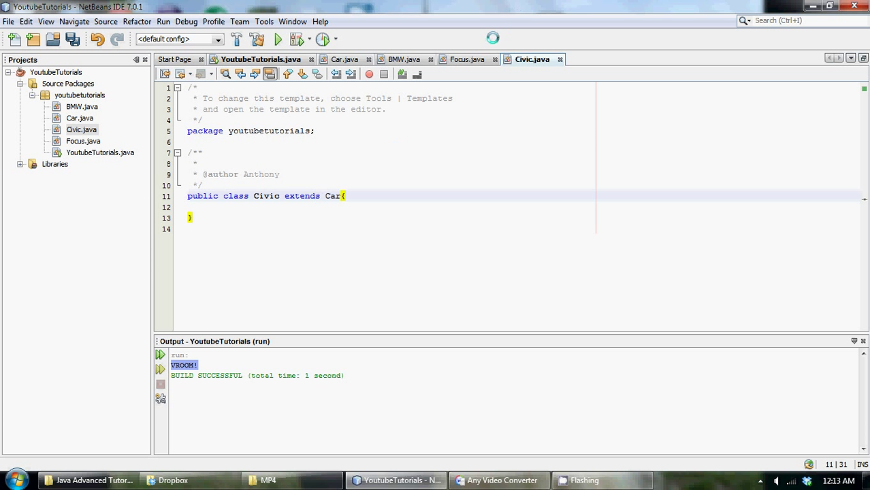
left_click(467, 59)
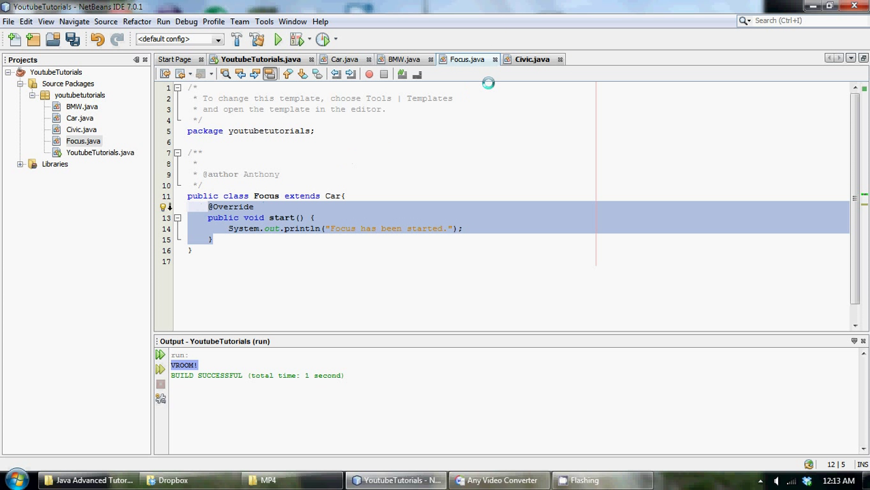
left_click(531, 60)
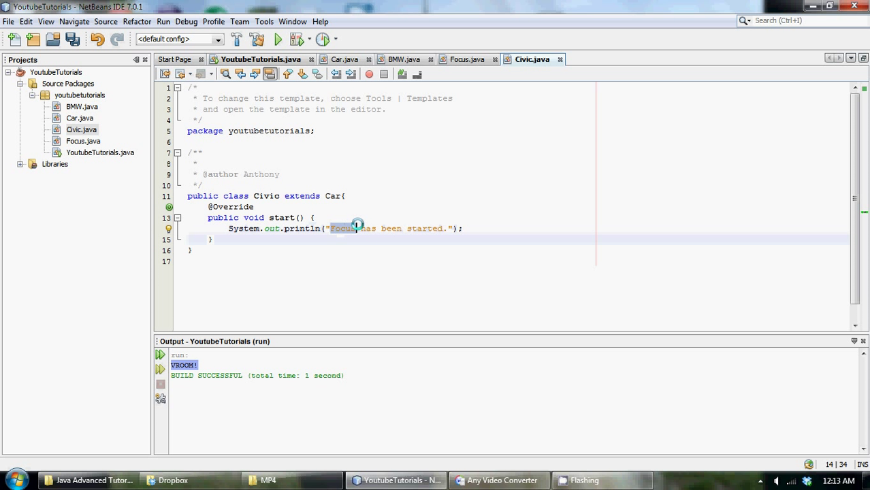
type("Civic")
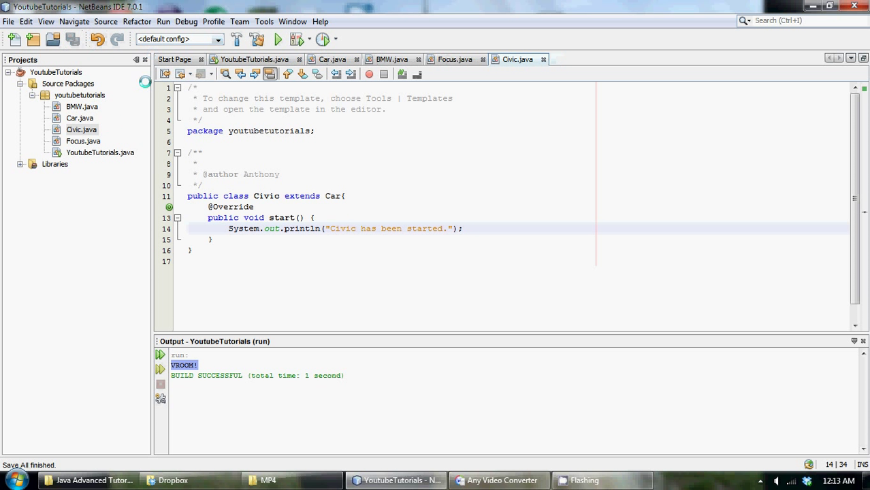
Create a new Java class named Mustang in the youtubetutorials package
right_click(80, 95)
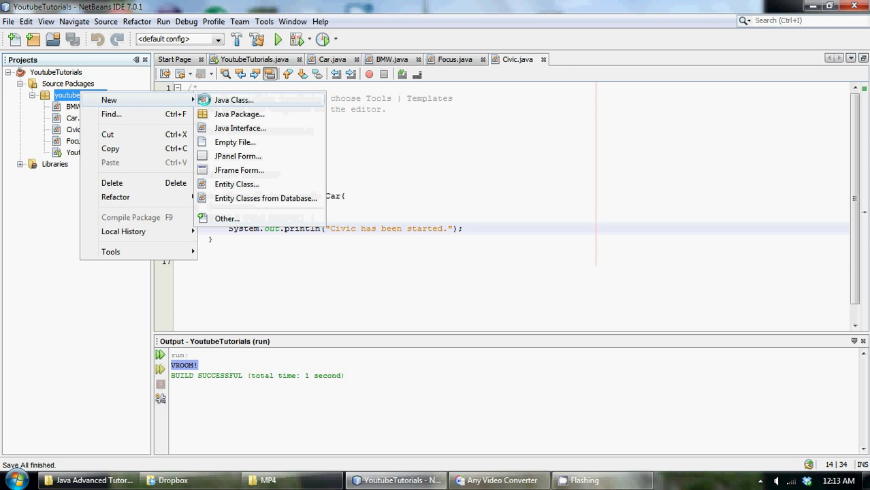
left_click(234, 99)
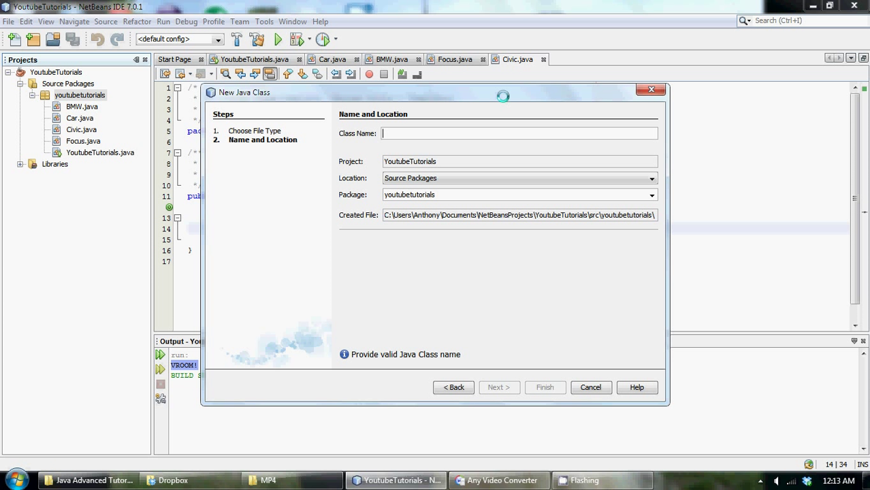
type("Mustan")
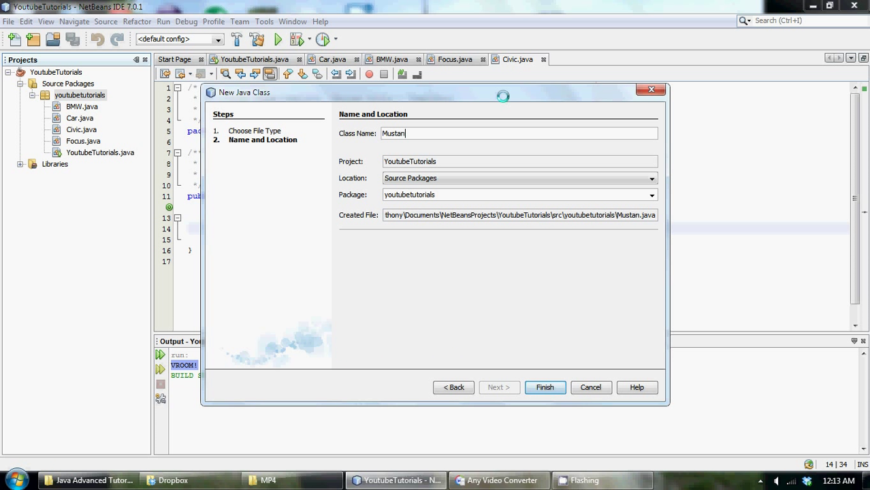
left_click(545, 387)
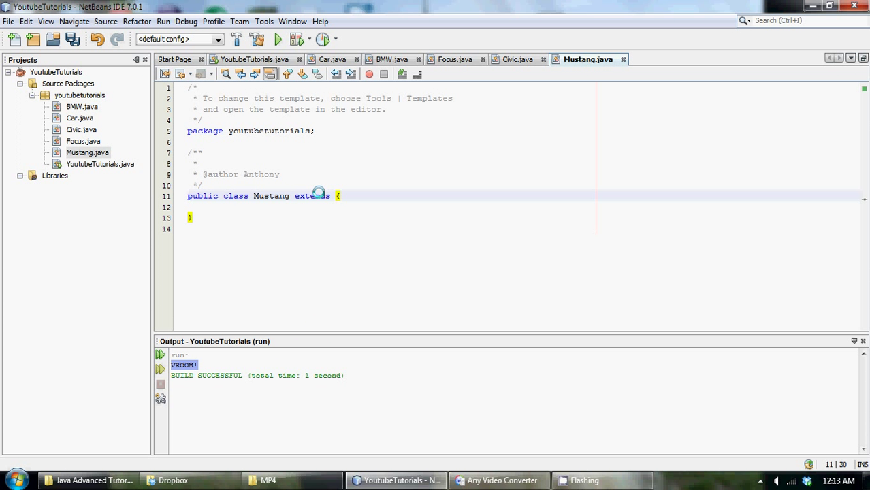
Make Mustang extend Car with start() printing the Mustang message, then return to YoutubeTutorials
type("Car{")
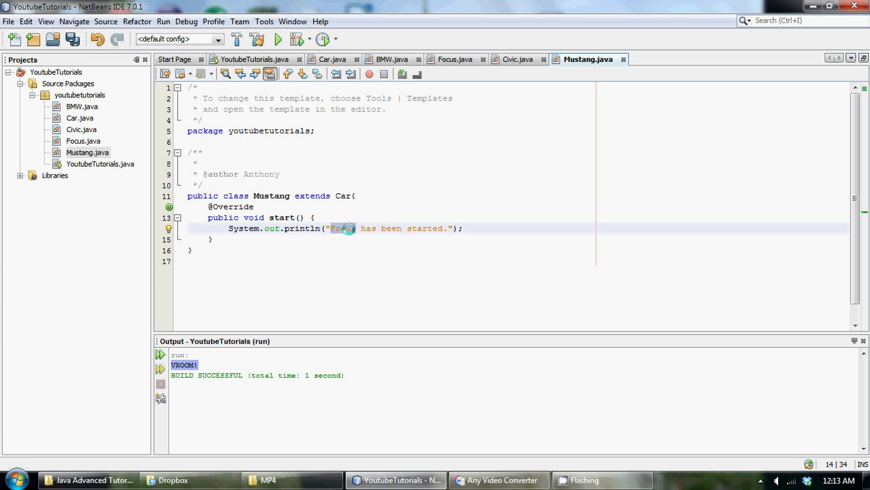
type("Mustang")
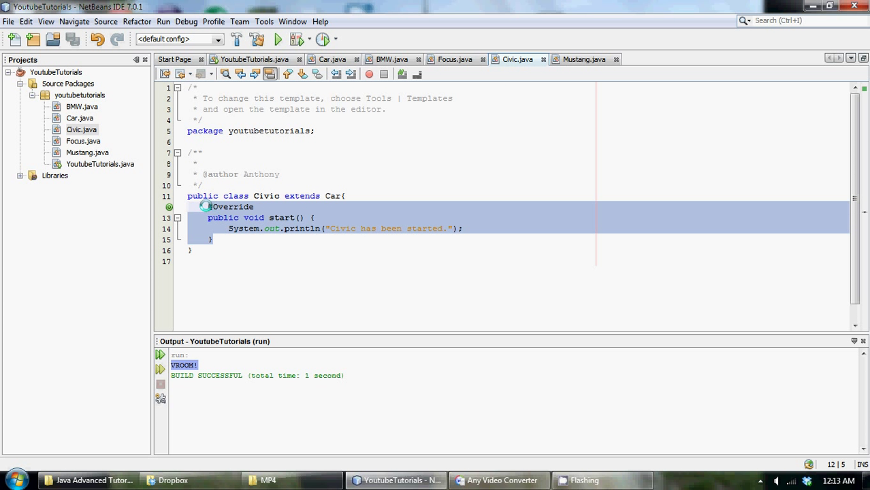
left_click(584, 59)
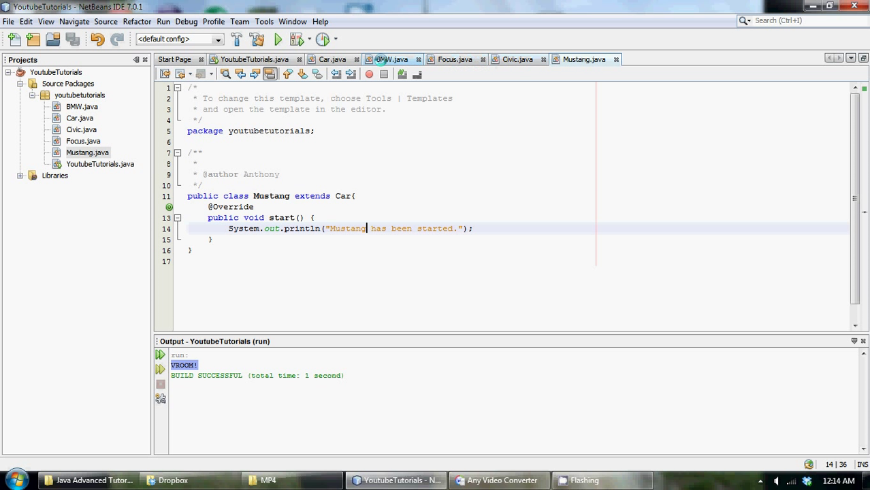
left_click(254, 59)
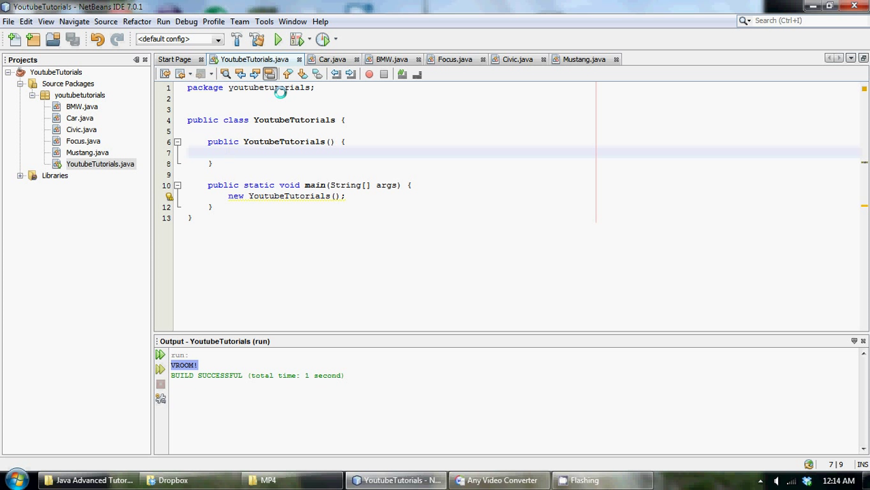
Declare Car bmwCar = new BMW() and focusCar = new Focus() in the constructor
type("Car")
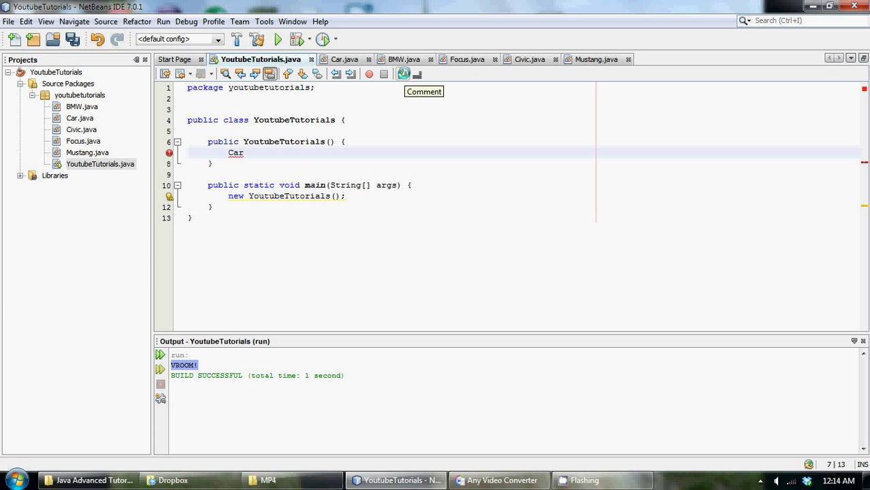
type("cart")
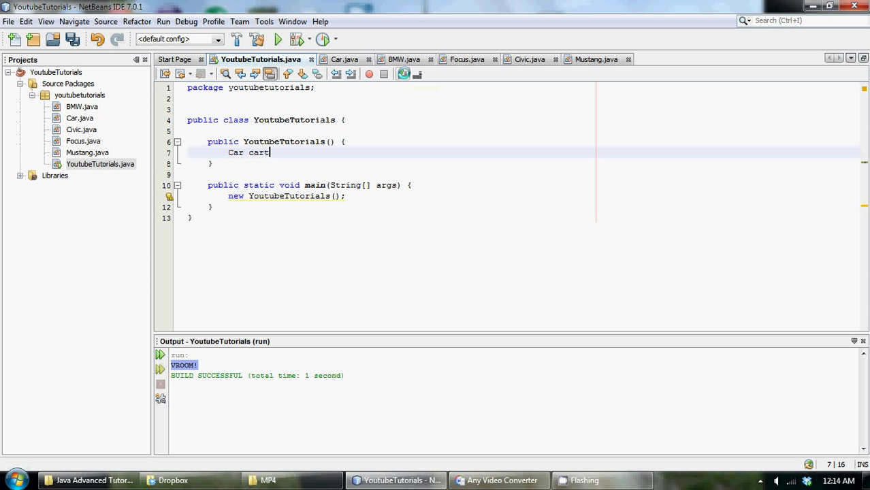
key("backspace")
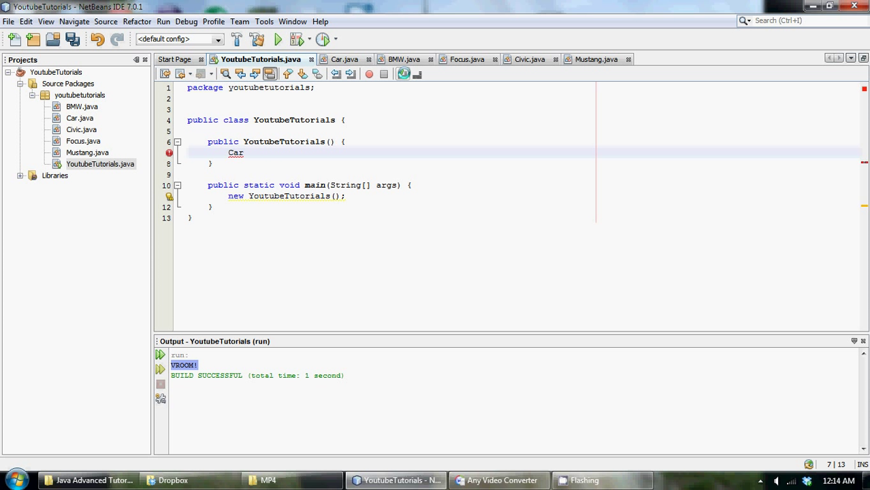
type("bmwCar")
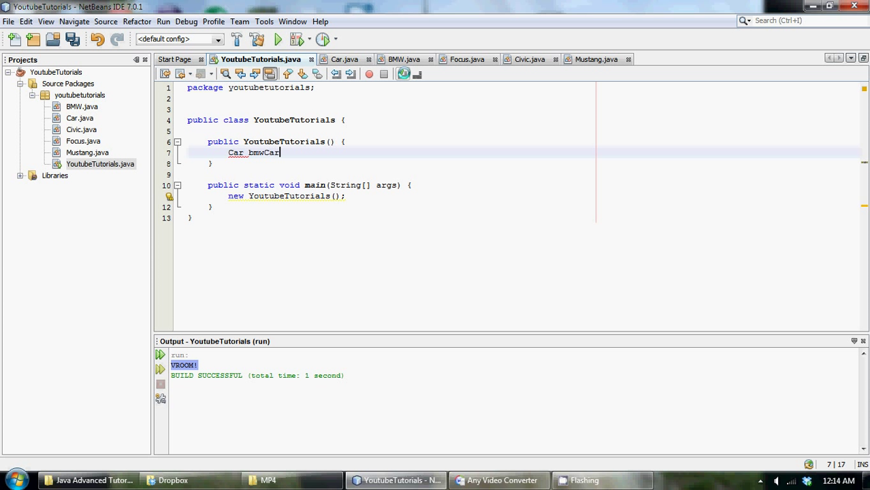
type("= new B")
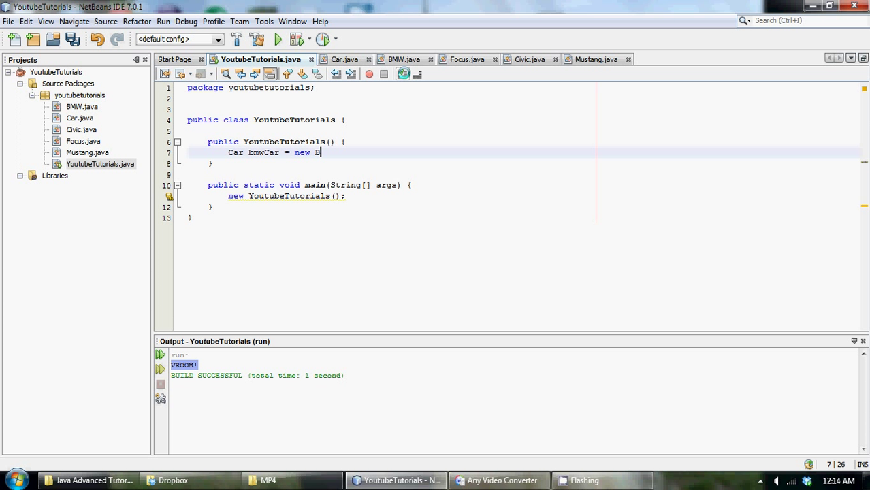
type("MW();")
type("Car")
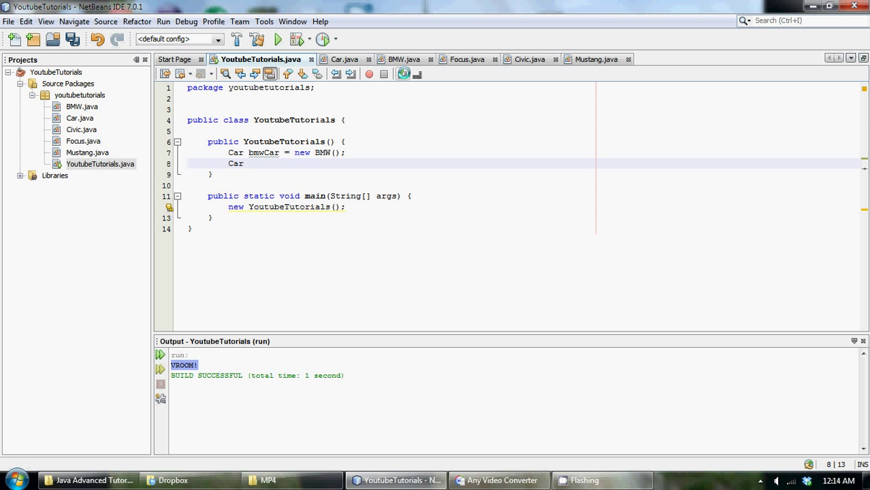
type("focusCa")
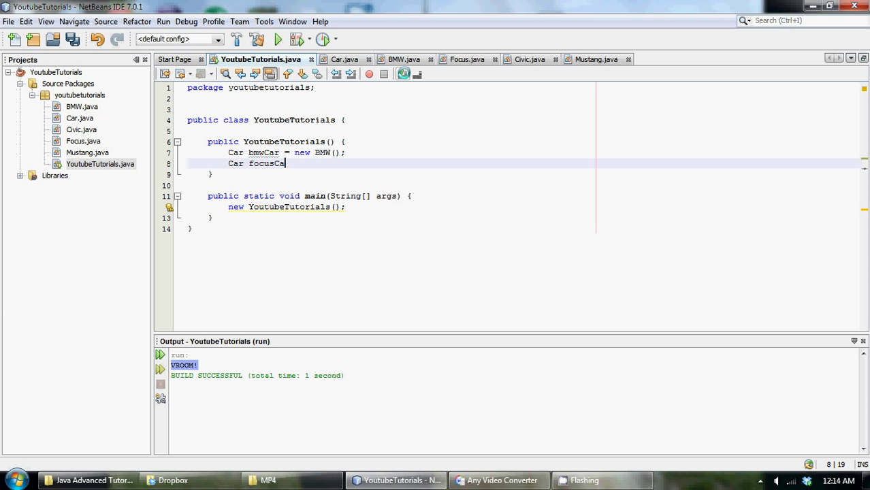
type("= new Focu")
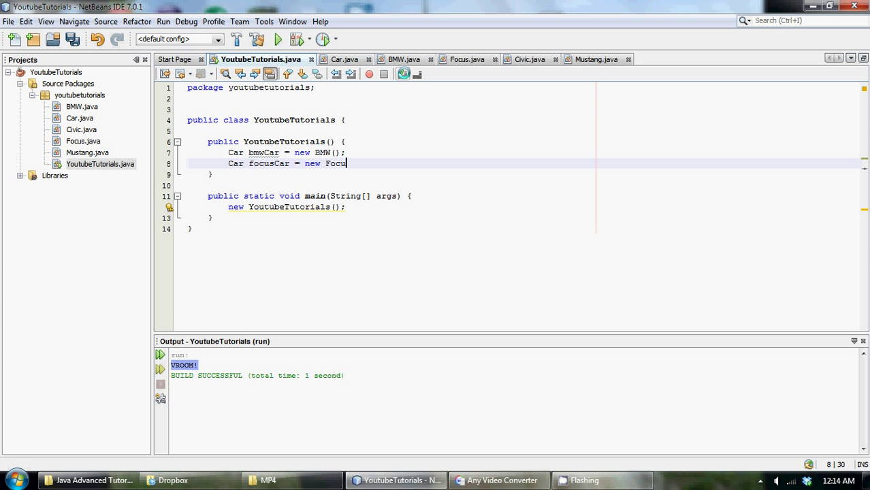
type("s();")
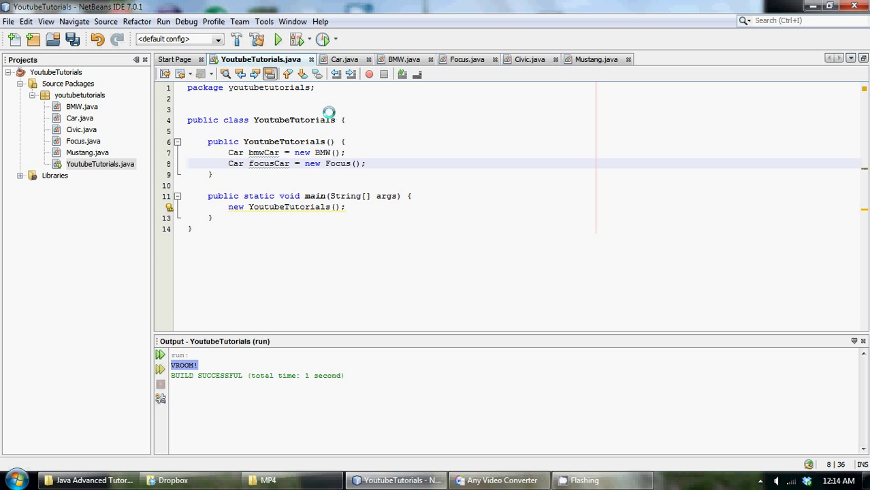
mouse_move(265, 163)
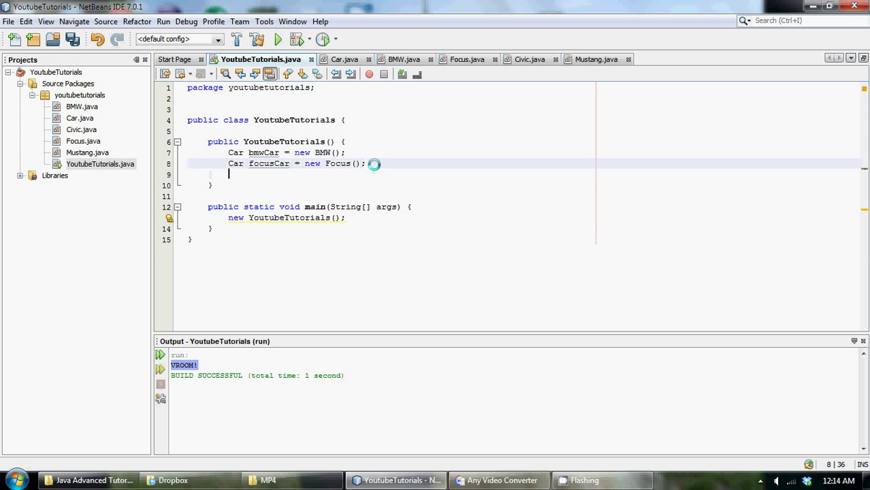
Declare Car civicCar = new Civic() and Car mustangCar = new Mustang()
type("Car")
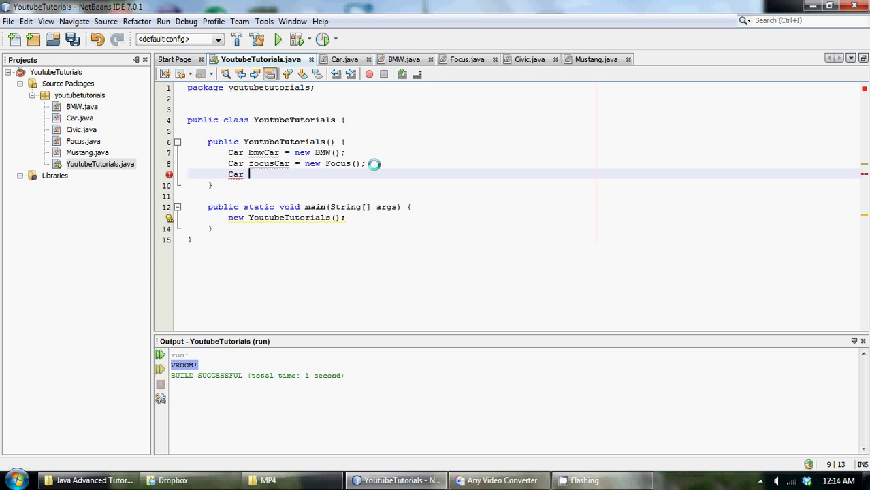
type("civicCar")
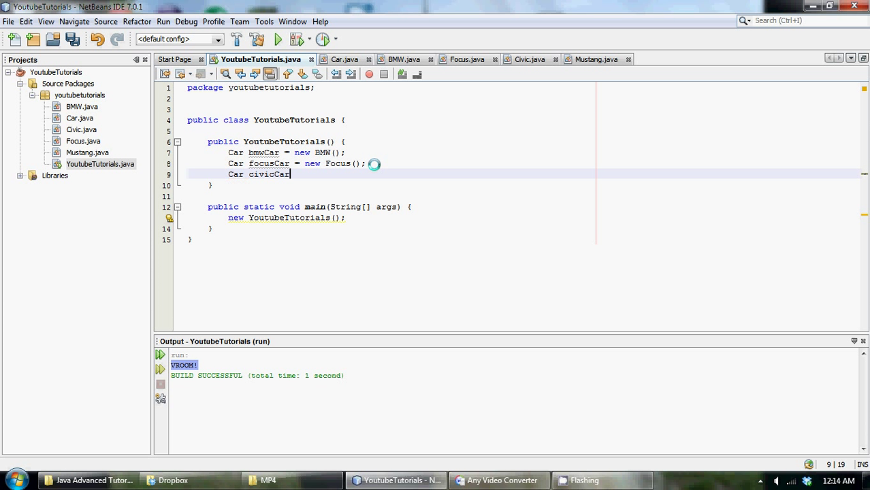
type("= new Civi")
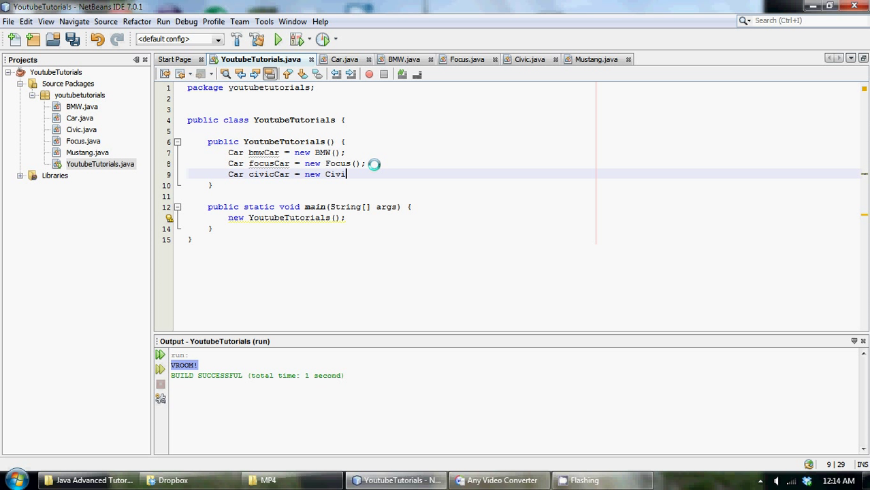
type("Civic();")
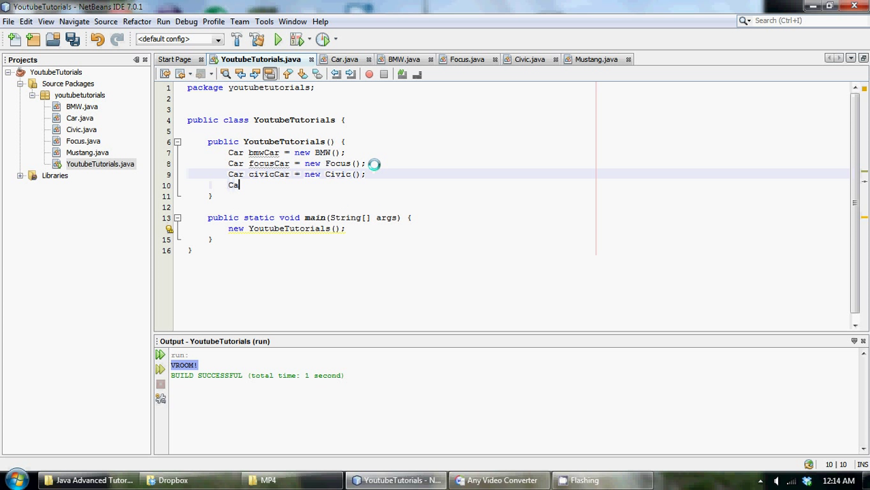
type("mus")
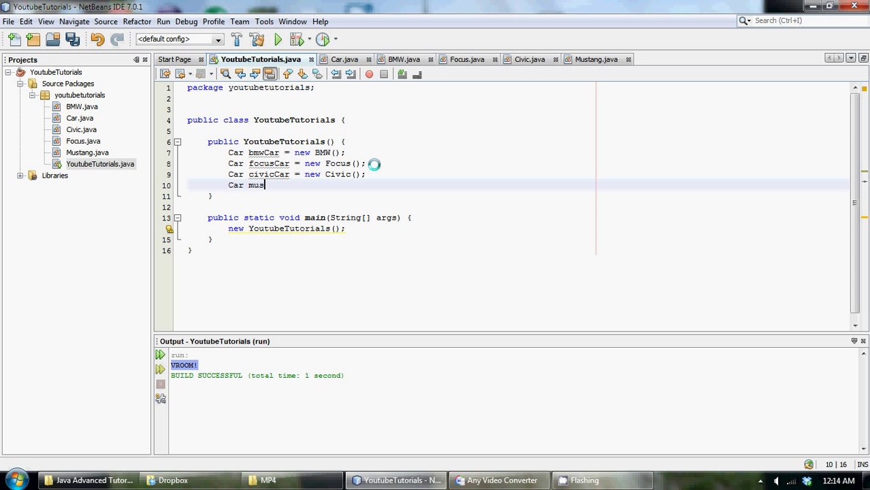
type("tangCar")
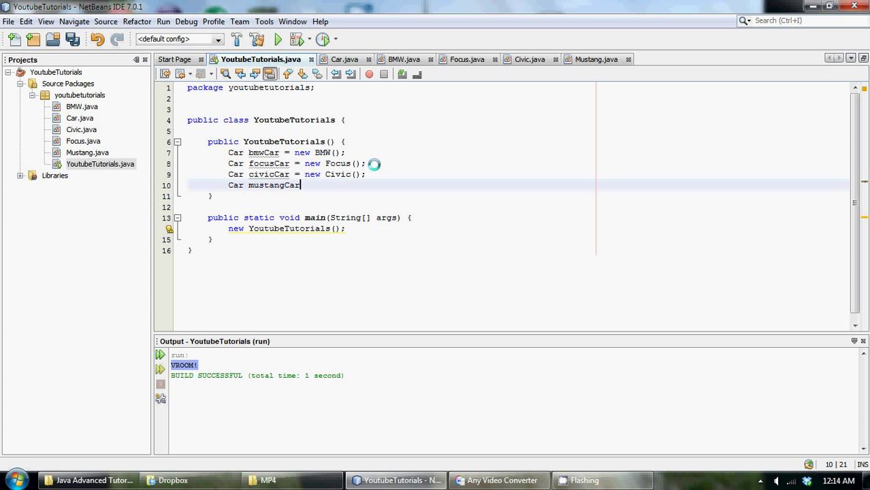
type("= new")
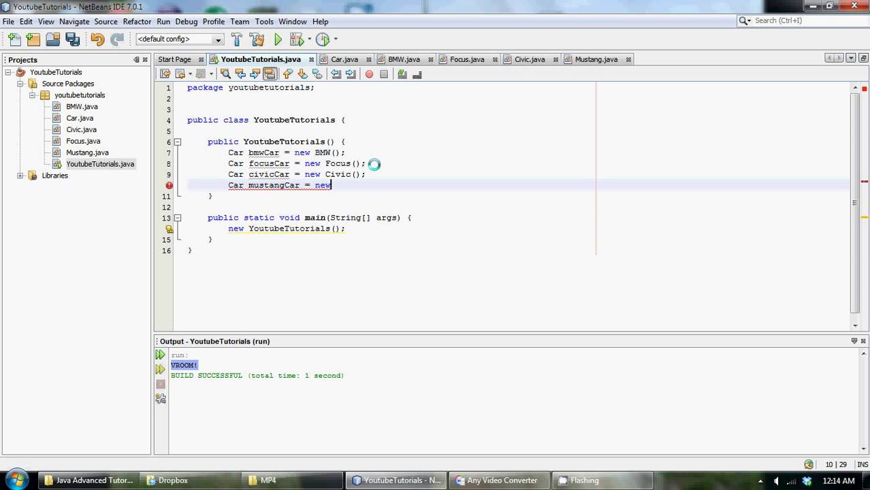
type("Must")
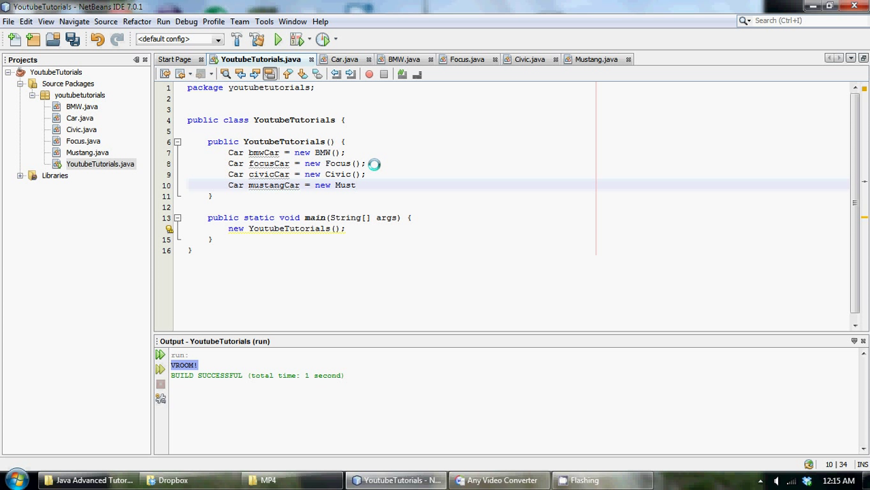
type("ang();")
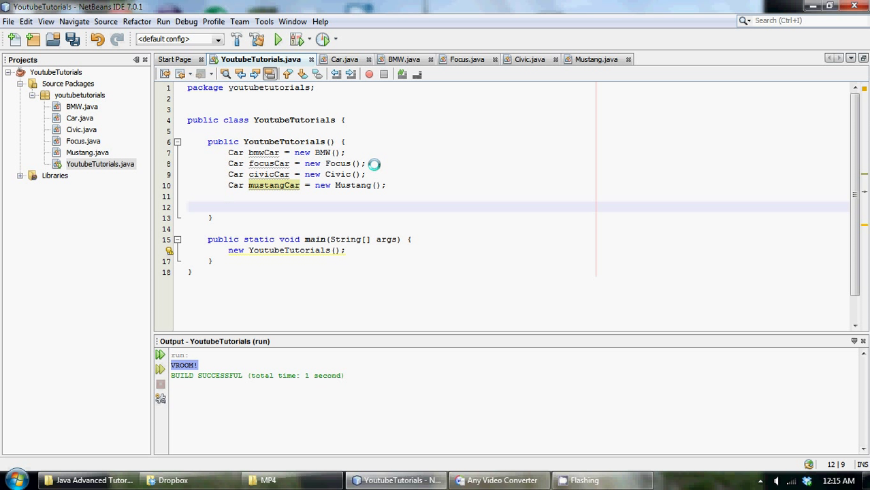
Declare ArrayList<Car> cars = new ArrayList<Car>() below the four car declarations
left_click(228, 206)
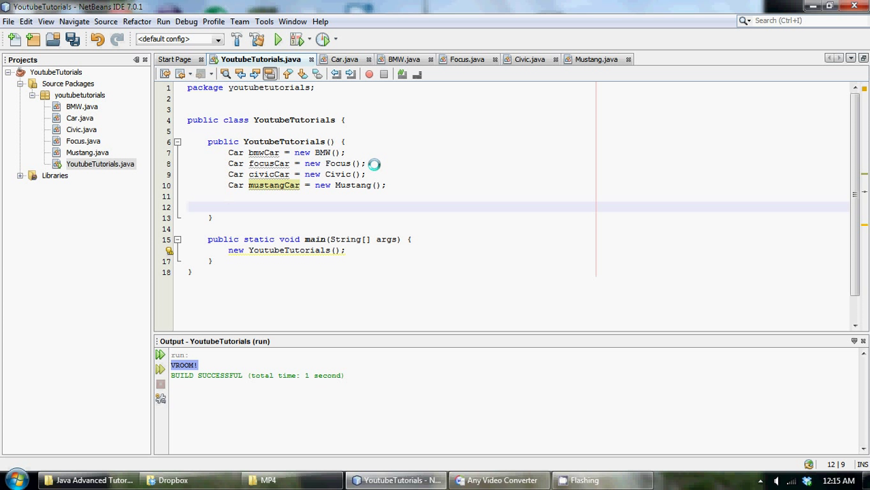
type("A")
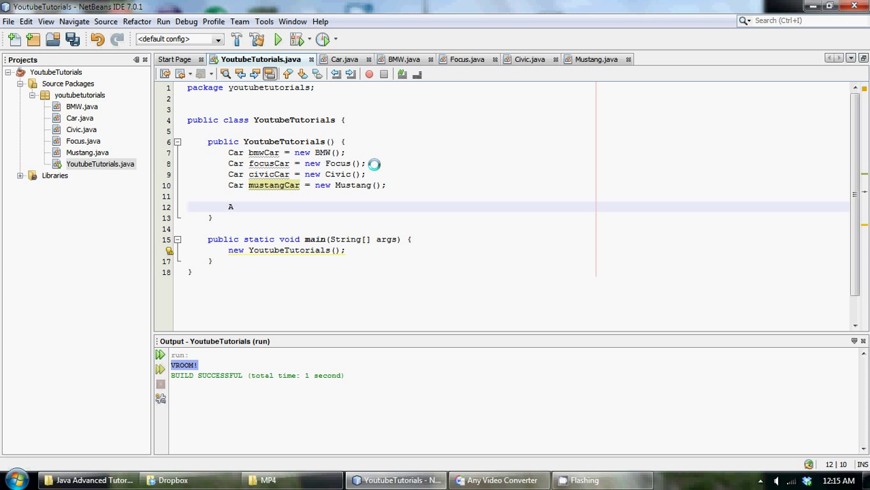
type("rra")
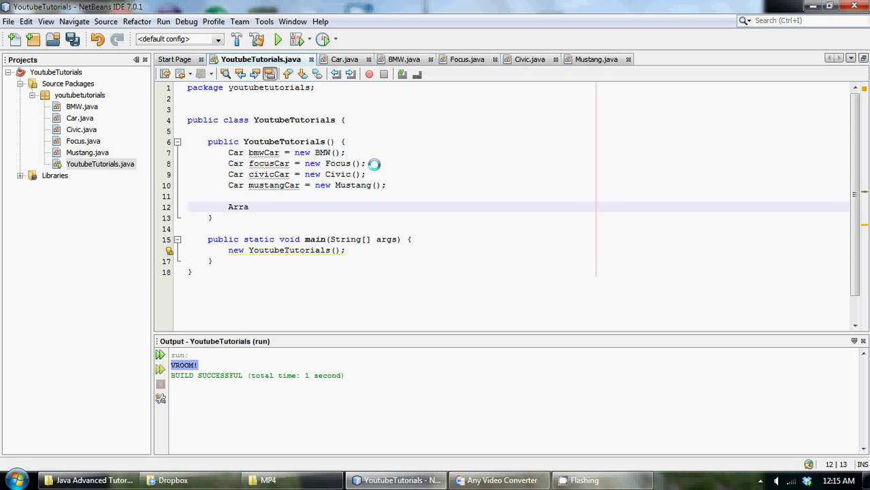
type("yList")
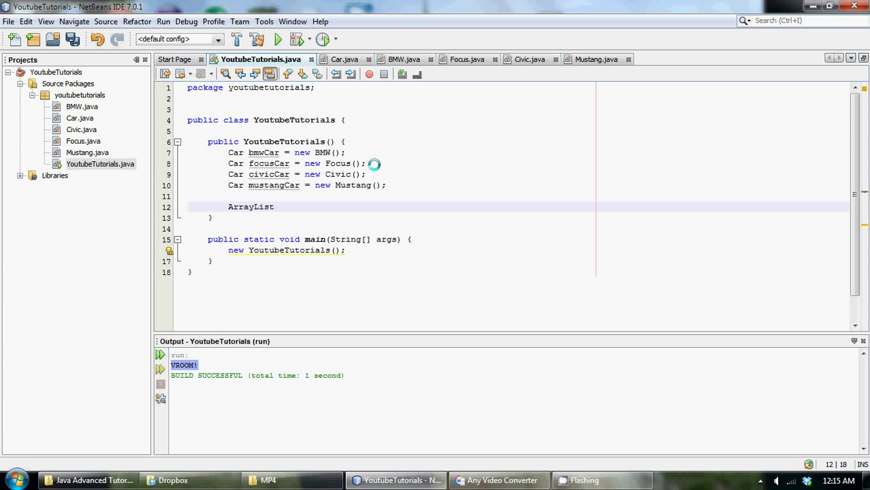
type("<>")
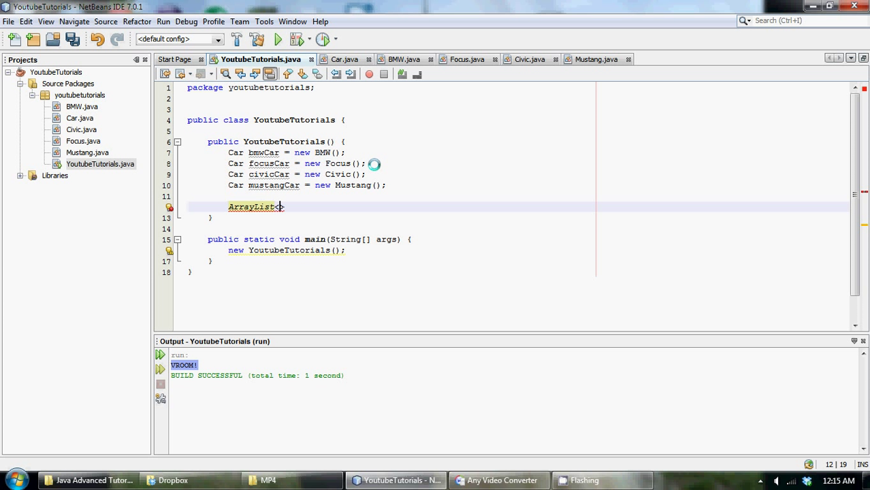
type("C")
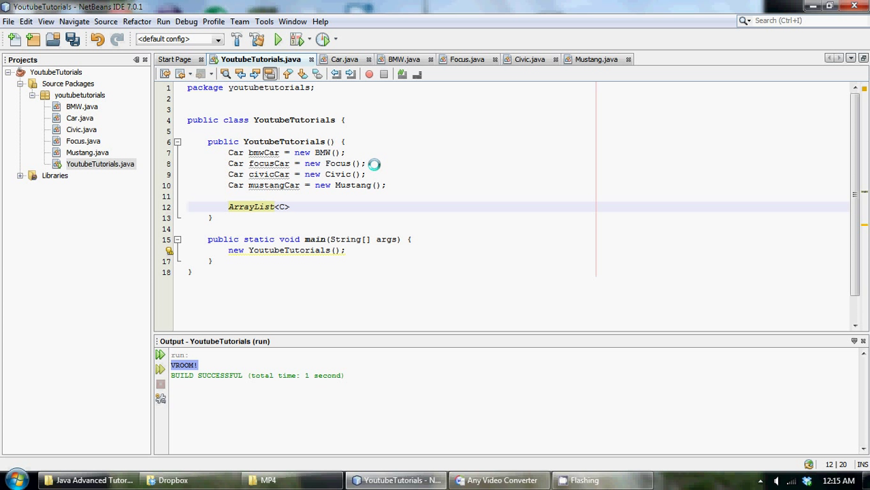
type("Car")
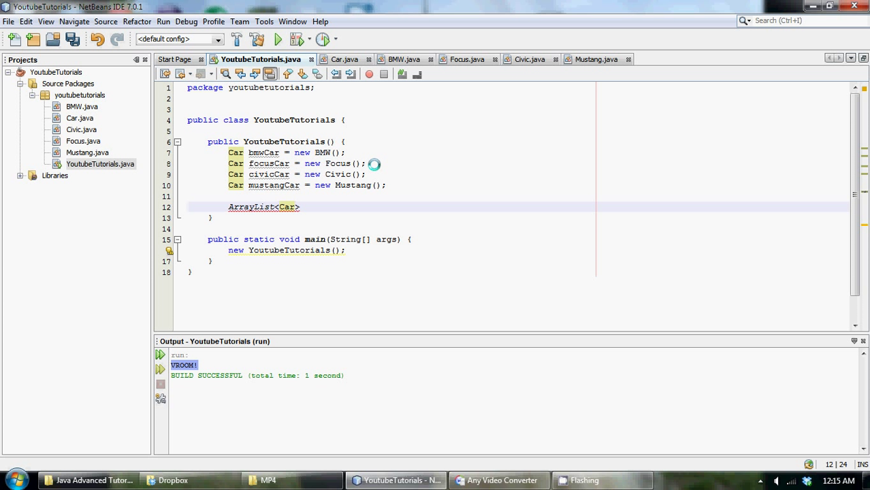
type("cars")
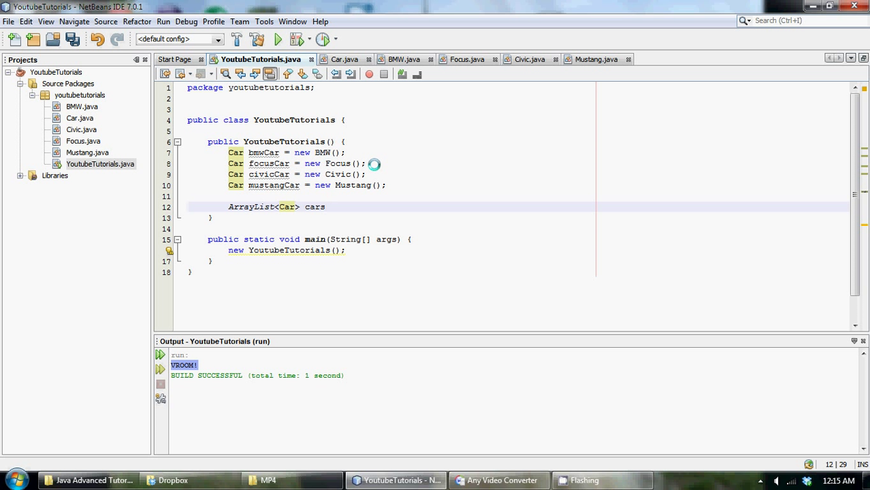
type("= new Arra")
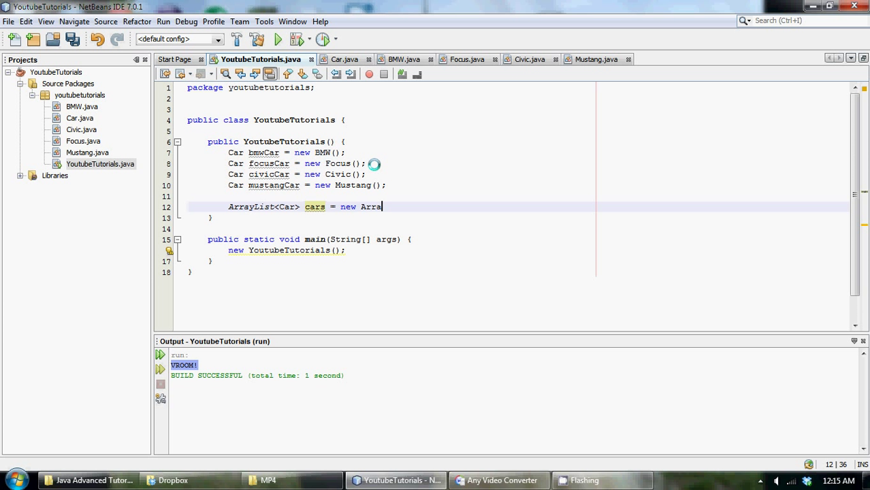
type("yList<cC")
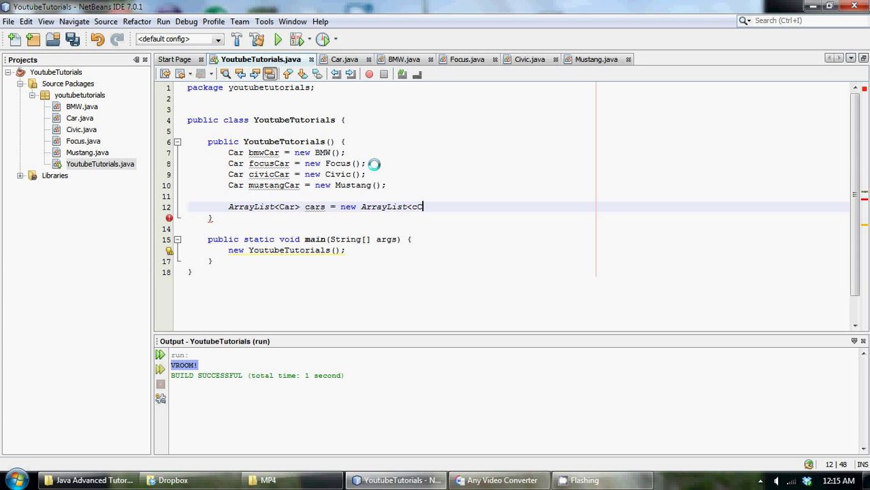
type("ar>")
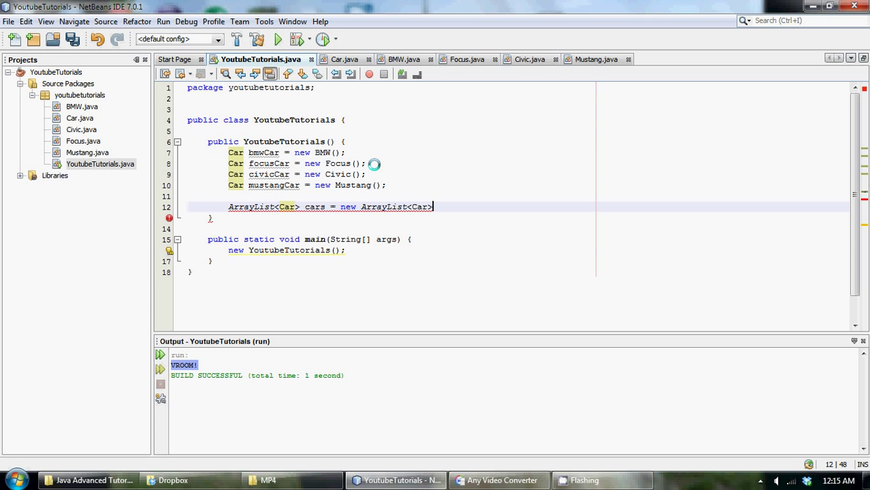
type("();")
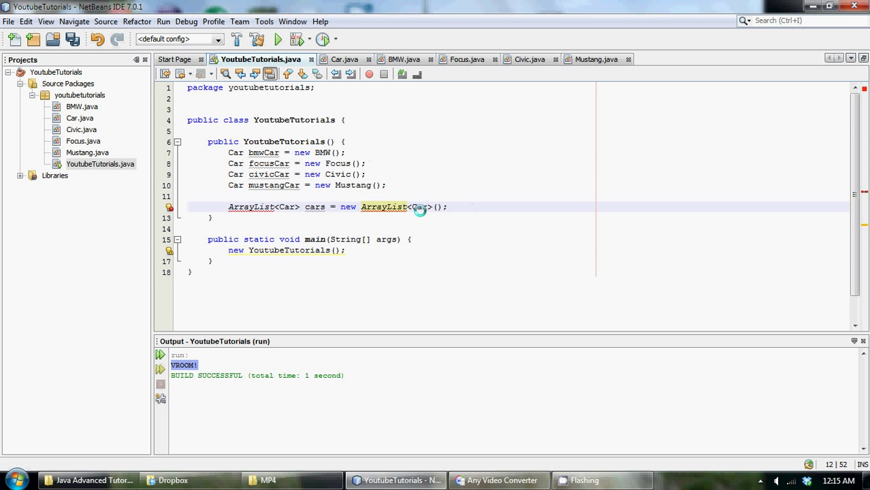
Show the suggested fixes for the unresolved ArrayList symbol
left_click(170, 208)
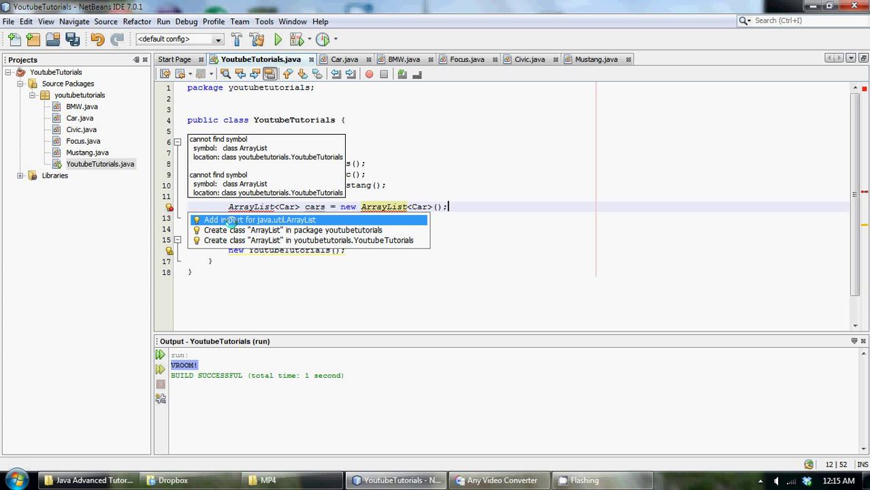
mouse_move(279, 219)
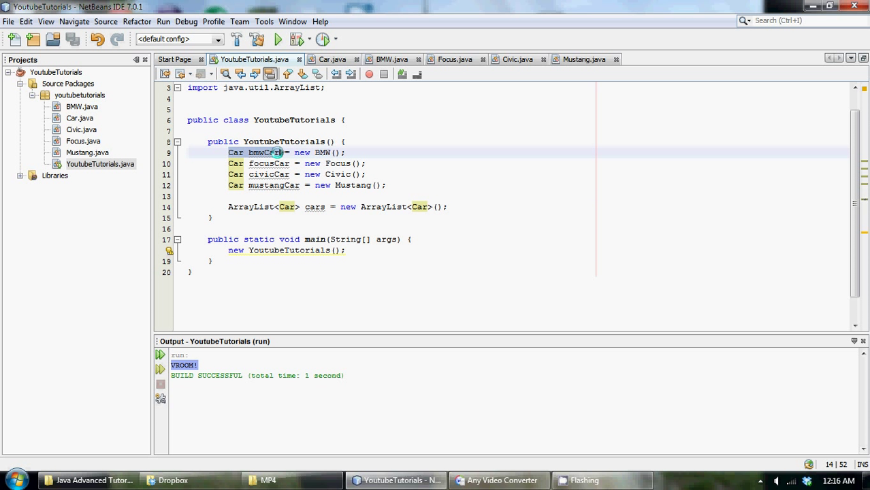
Import java.util.ArrayList and move the cursor below the cars declaration
left_click(283, 207)
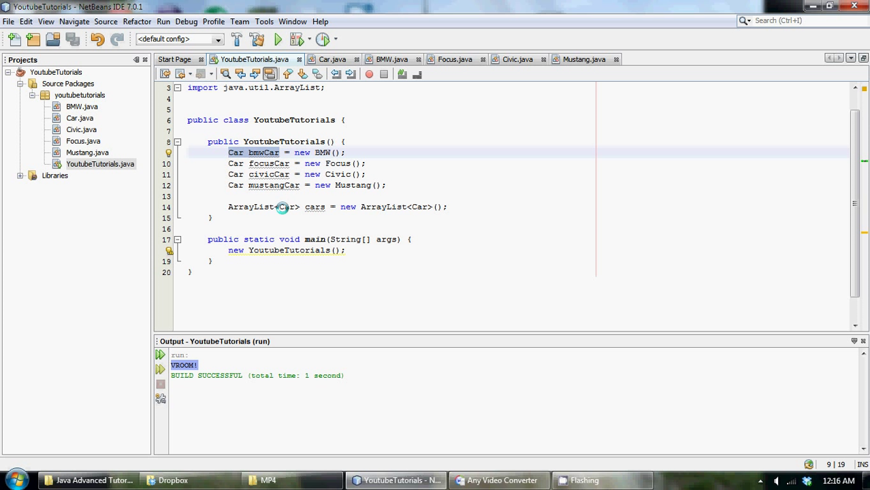
mouse_move(228, 152)
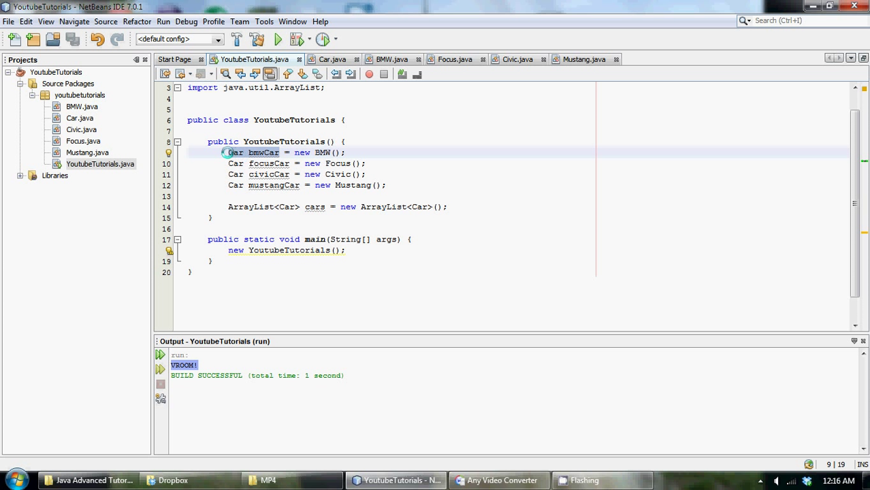
mouse_move(281, 201)
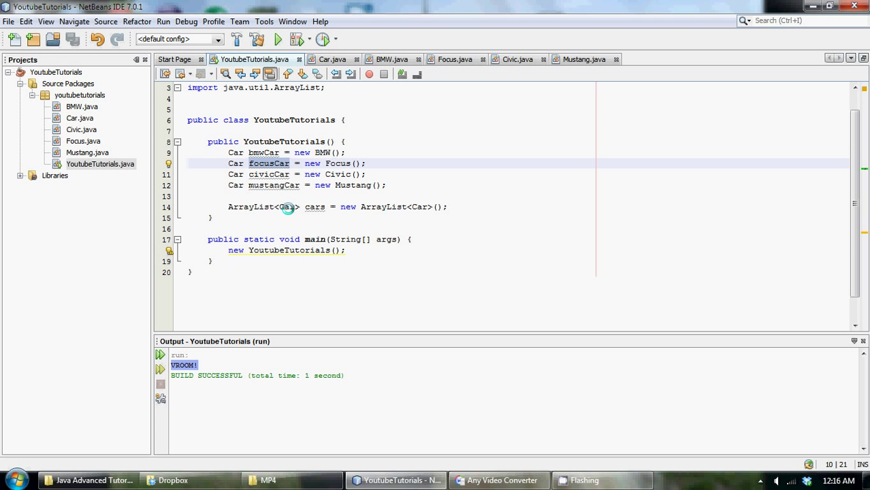
double_click(236, 153)
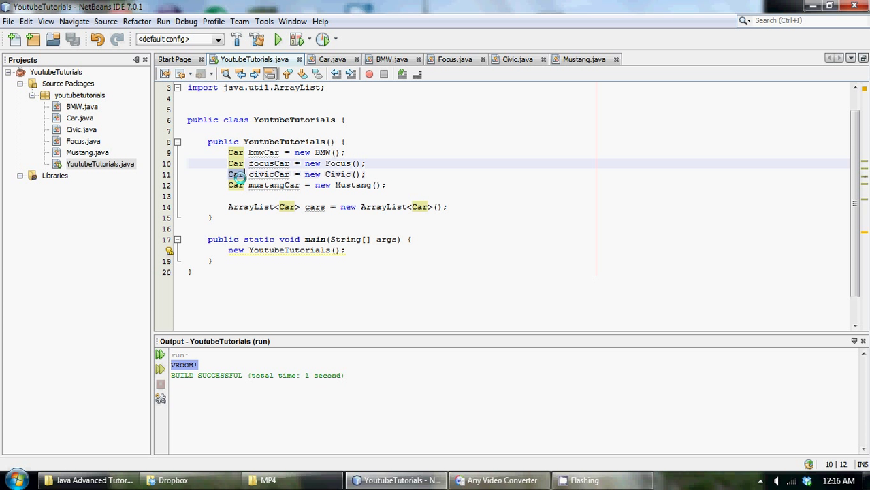
left_click(245, 185)
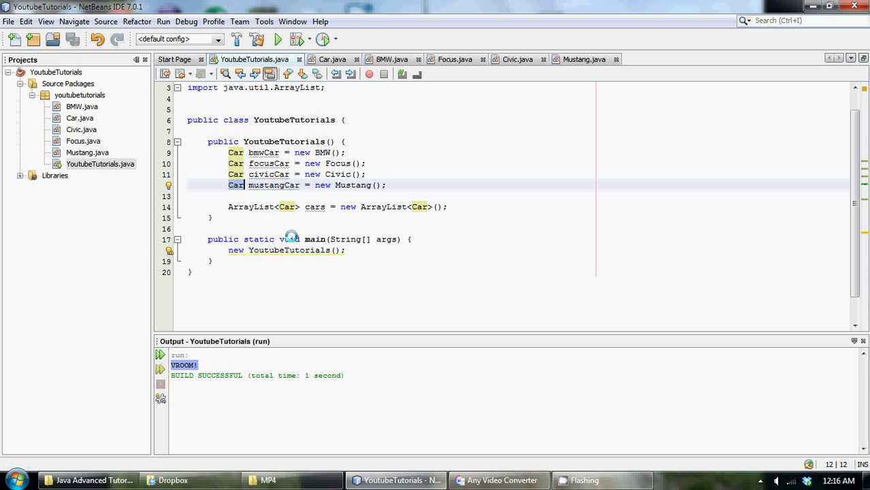
mouse_move(296, 206)
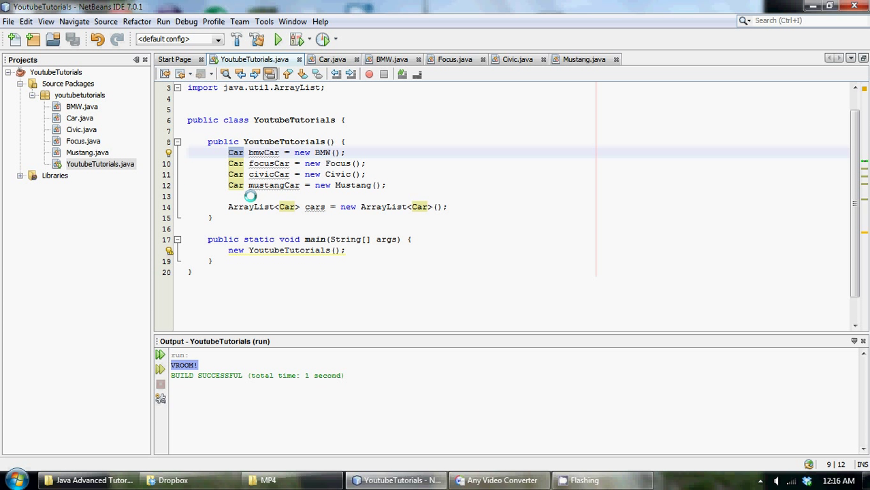
mouse_move(322, 147)
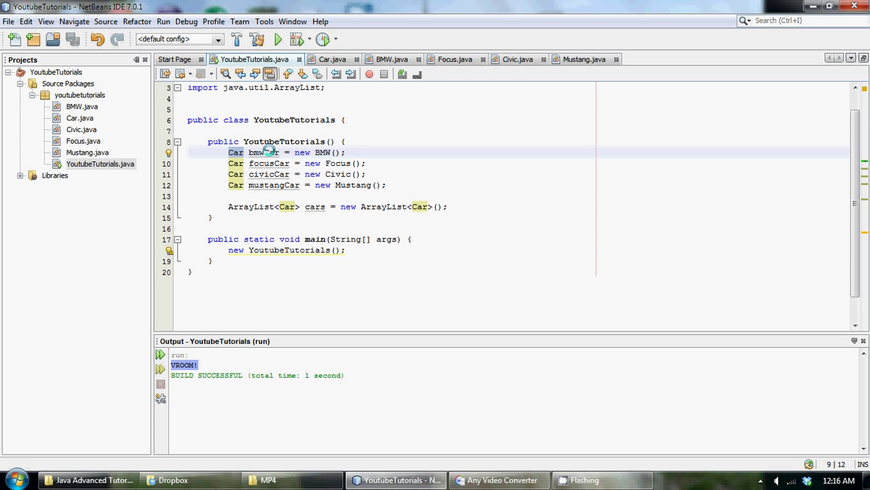
mouse_move(339, 164)
type("cars")
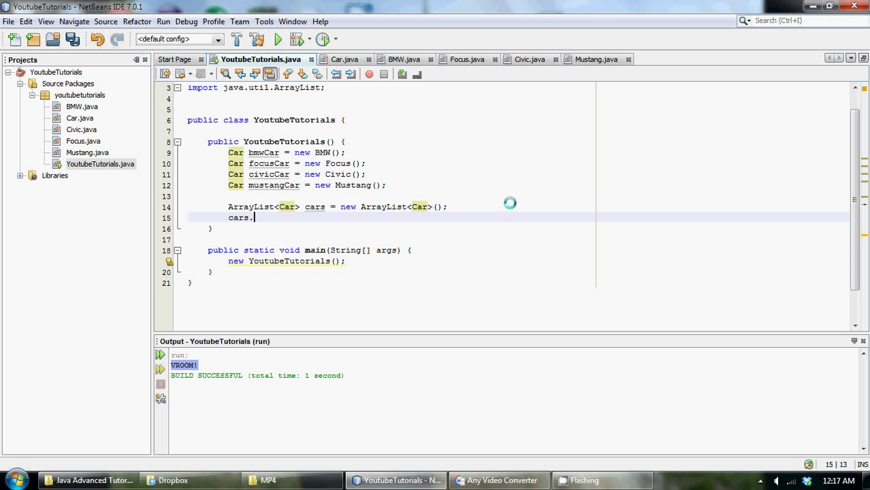
Add bmwCar, focusCar, civicCar and mustangCar to cars, followed by a blank line
type(".")
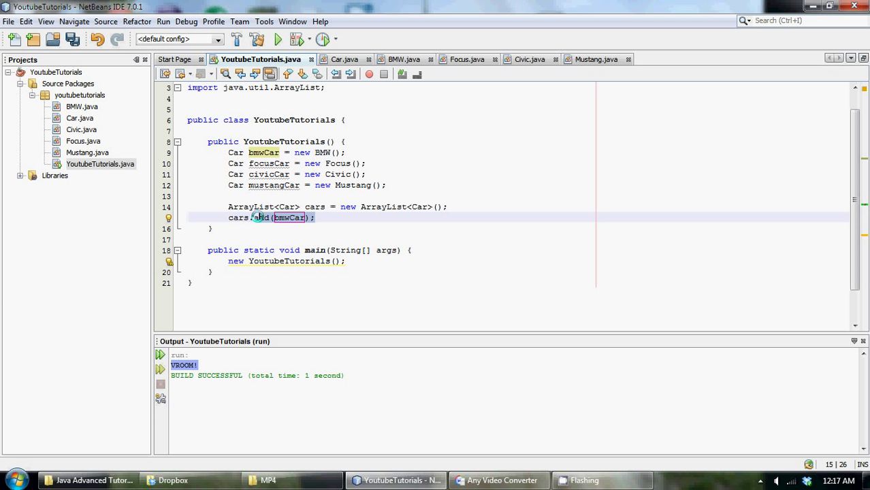
left_click(317, 217)
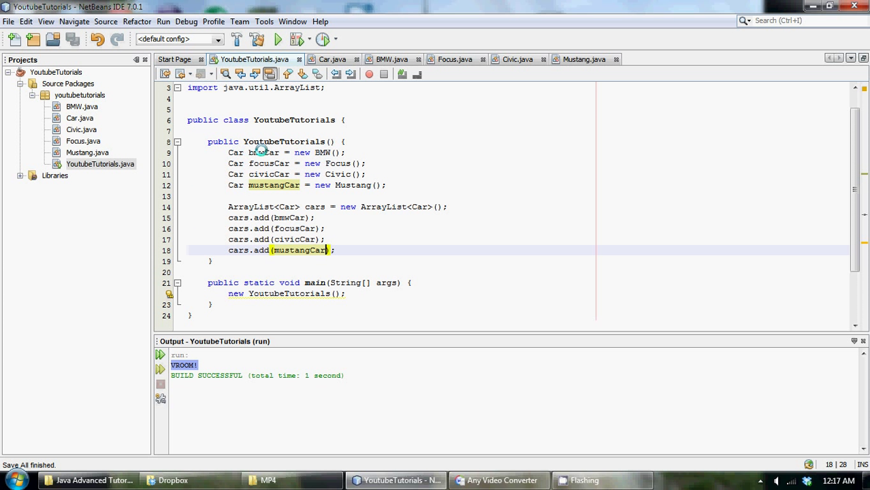
mouse_move(226, 207)
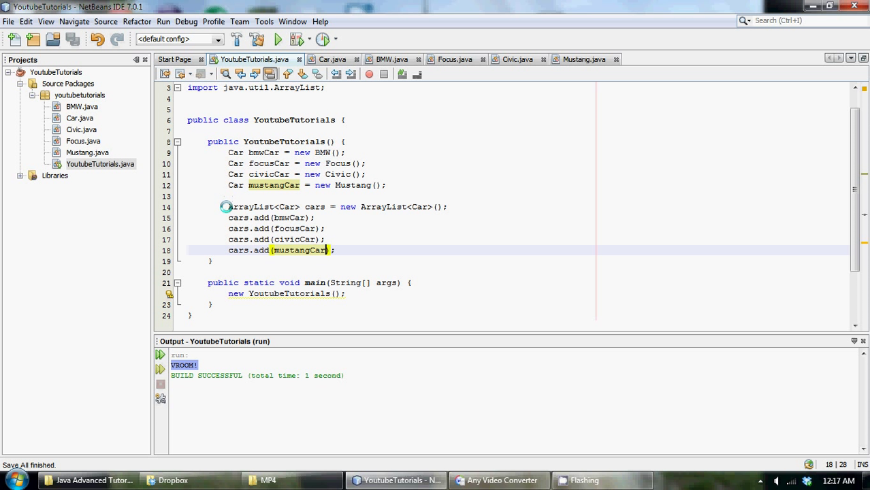
left_click(340, 206)
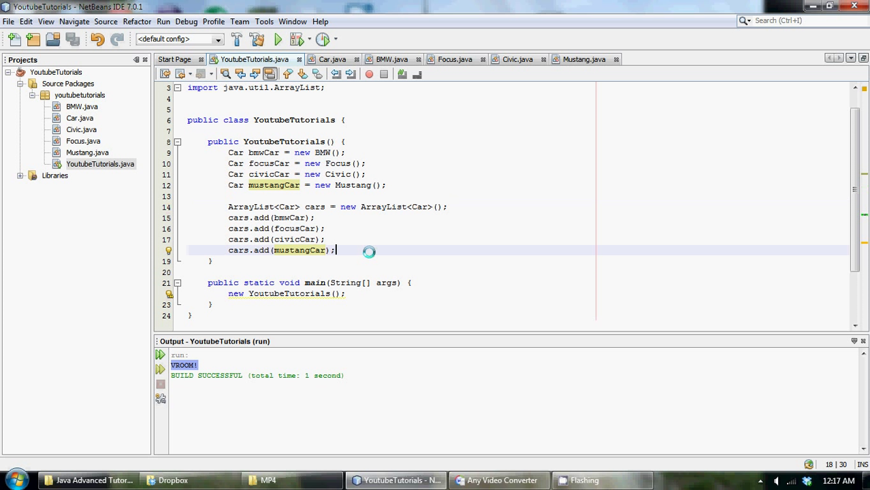
key("enter")
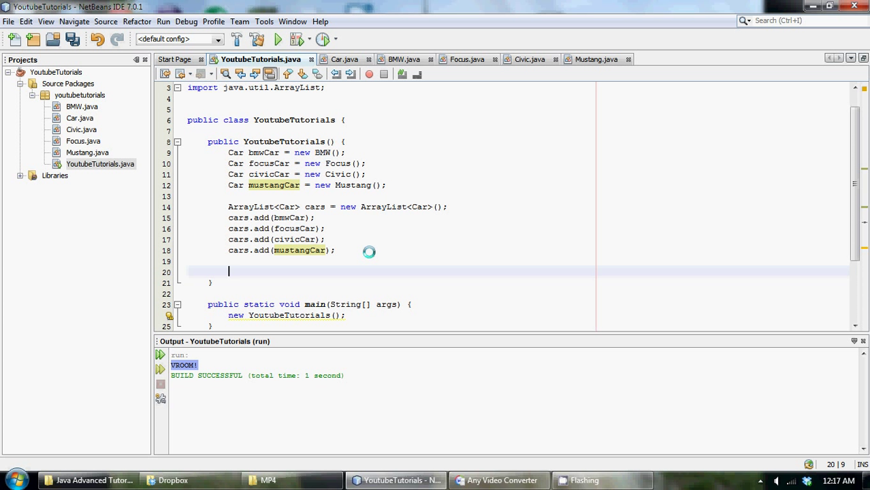
Write a for-each loop for (Car temp : cars) with an empty body
type("f")
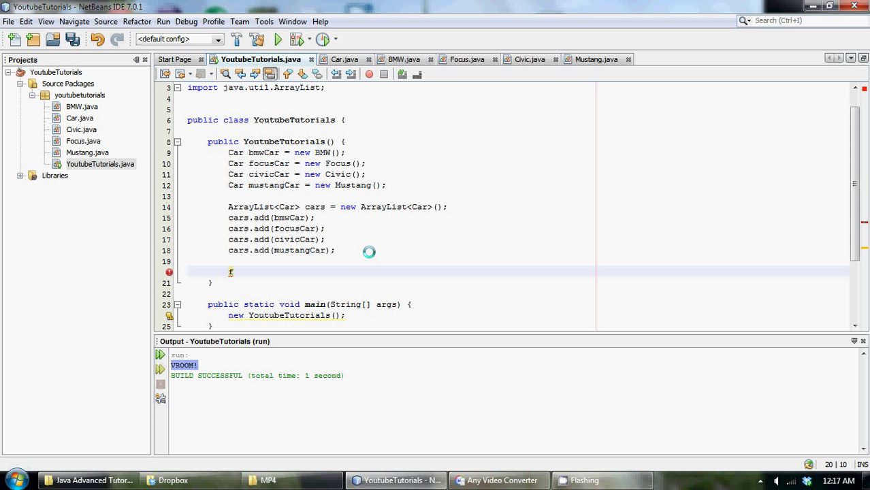
type("for()")
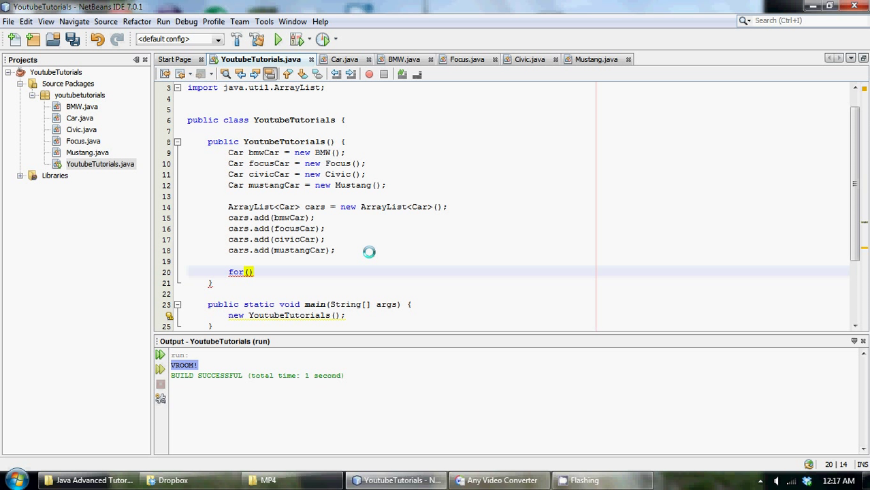
type("C")
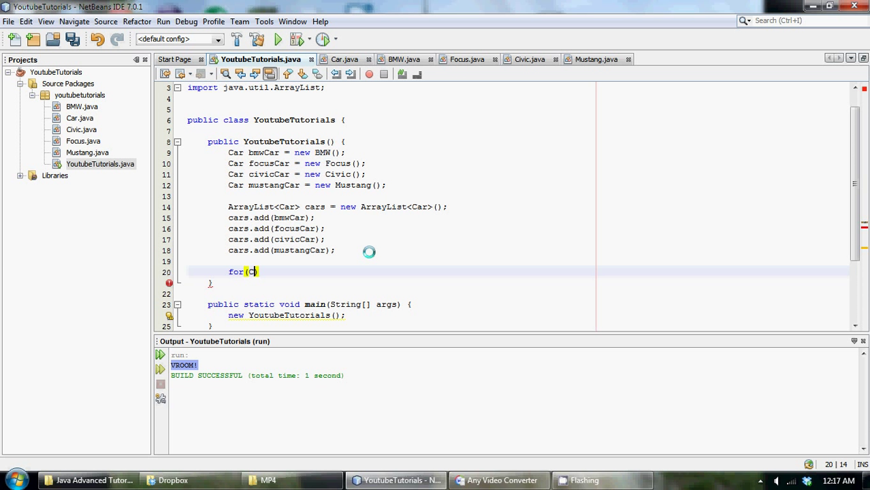
type("ar temp :")
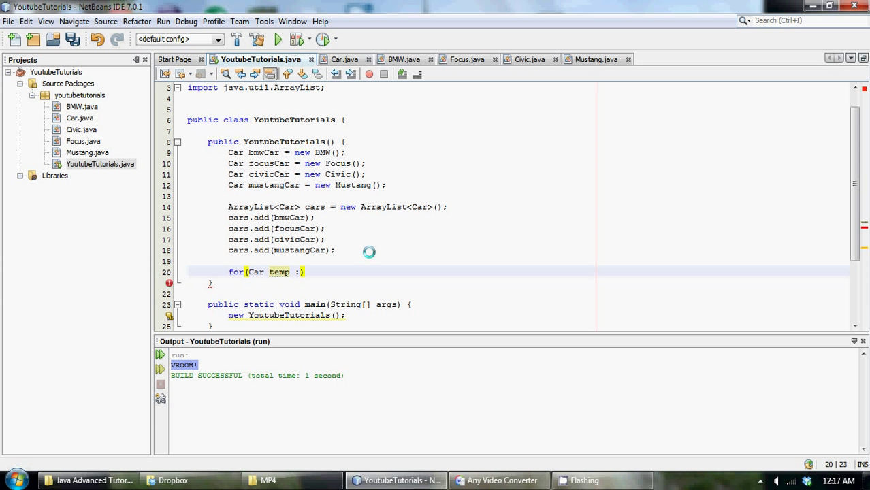
type("cars)")
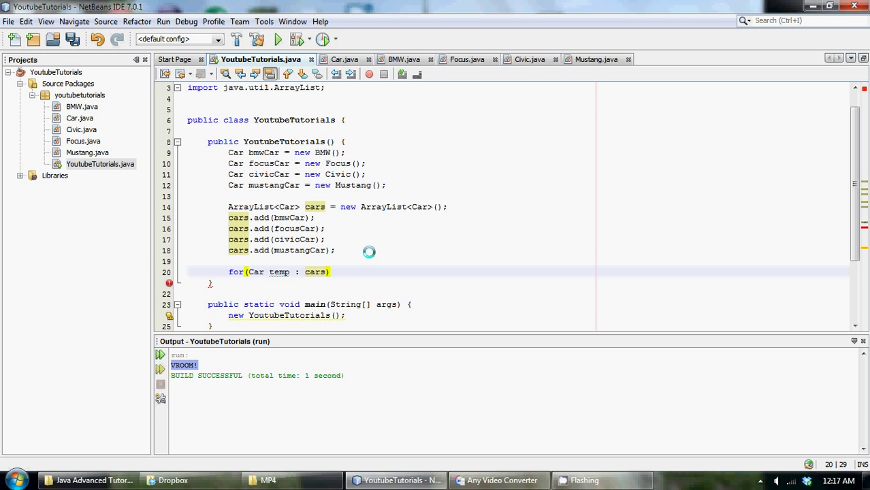
type("{")
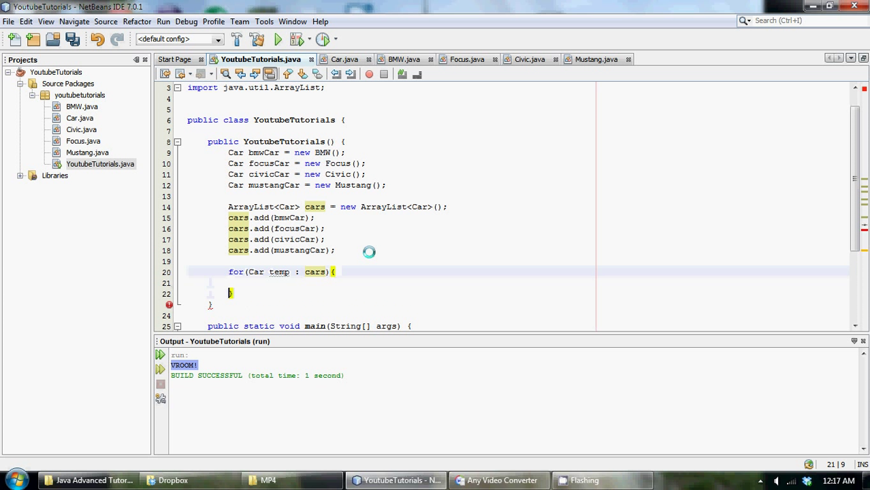
left_click(278, 272)
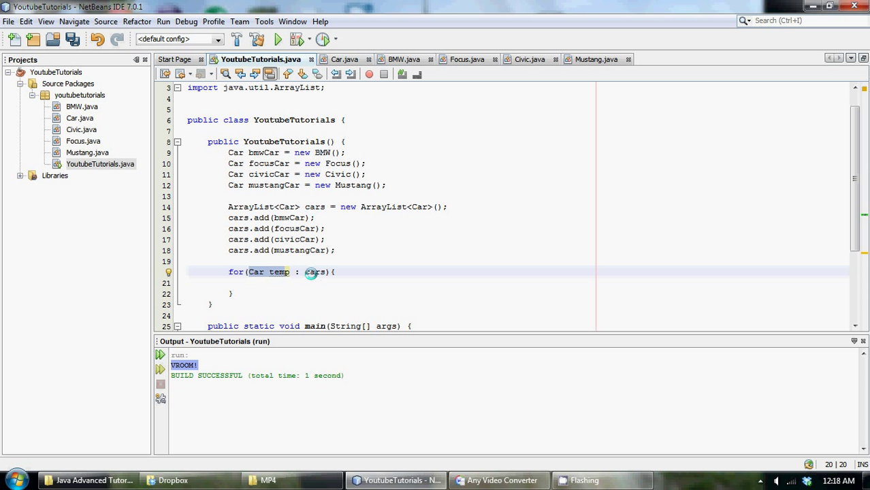
left_click(315, 206)
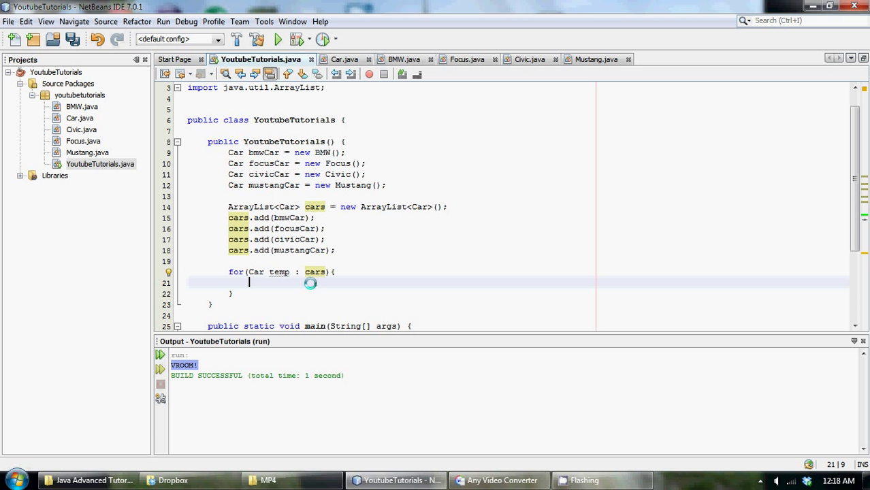
Call temp.start() inside the loop and run the project
type("temp")
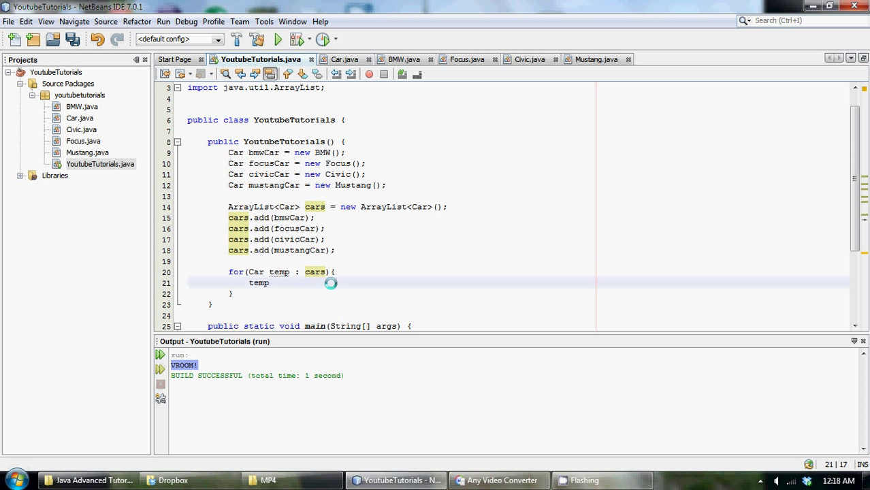
type(".start();")
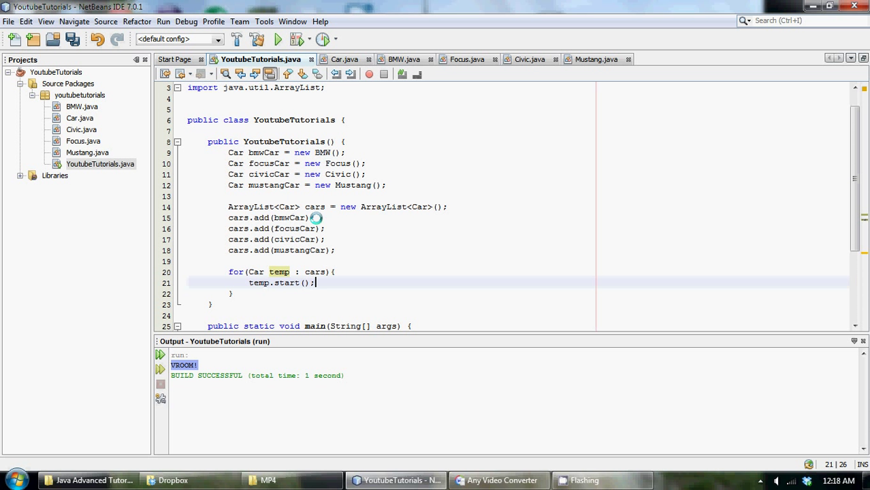
mouse_move(317, 159)
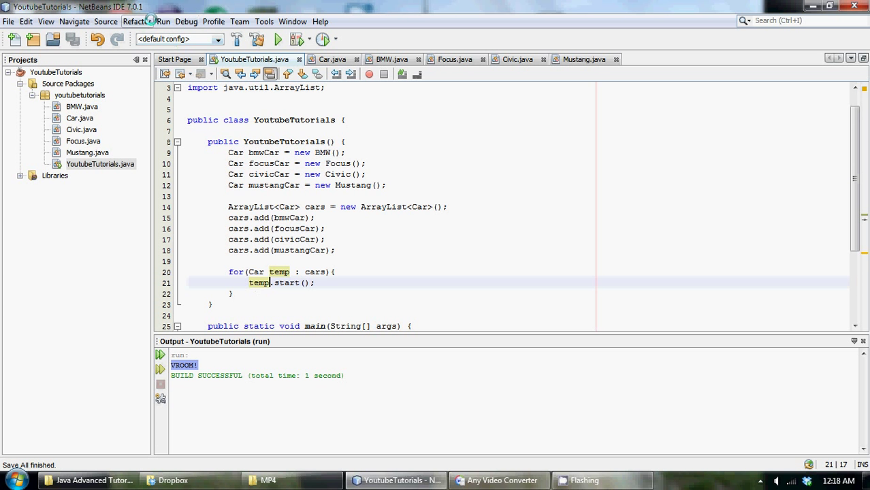
left_click(277, 39)
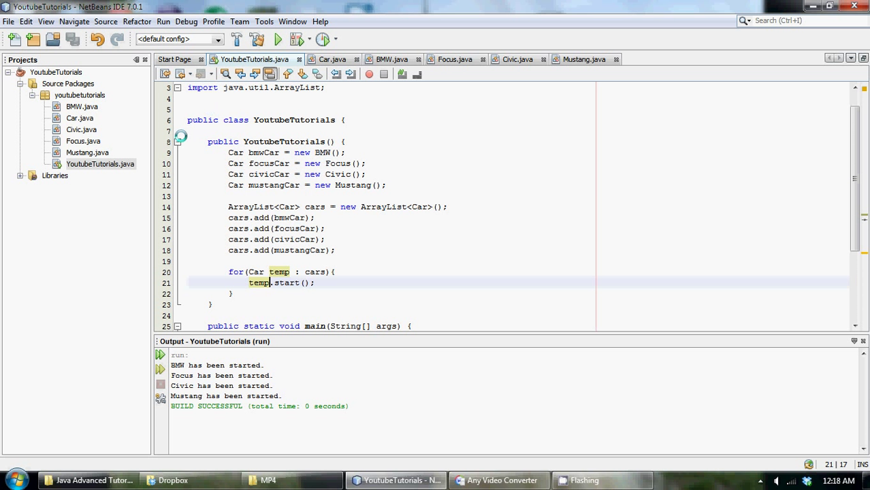
left_click(81, 106)
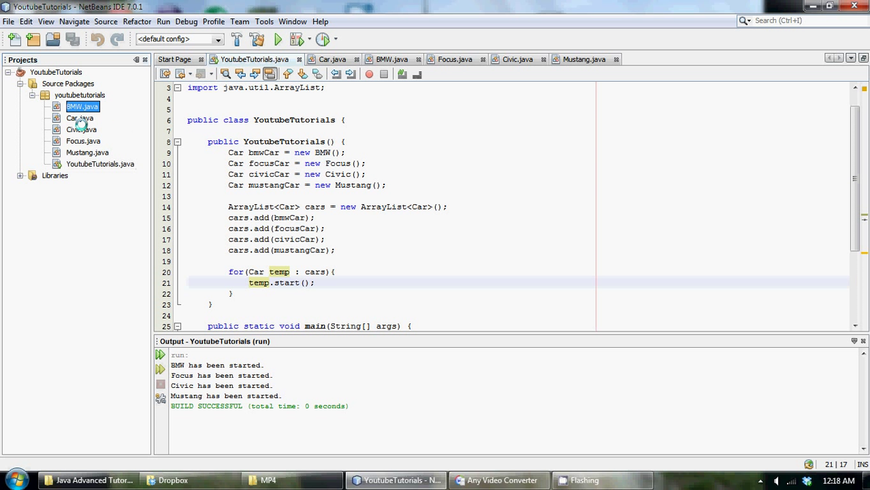
left_click(87, 152)
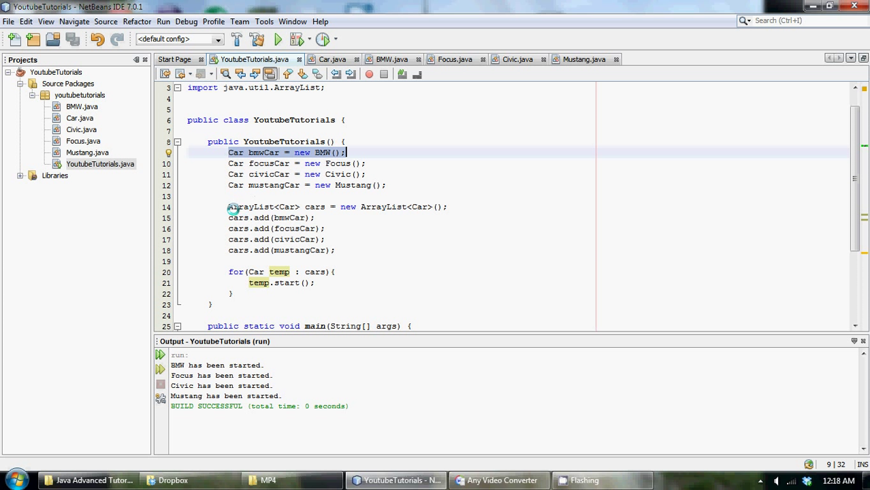
left_click(281, 208)
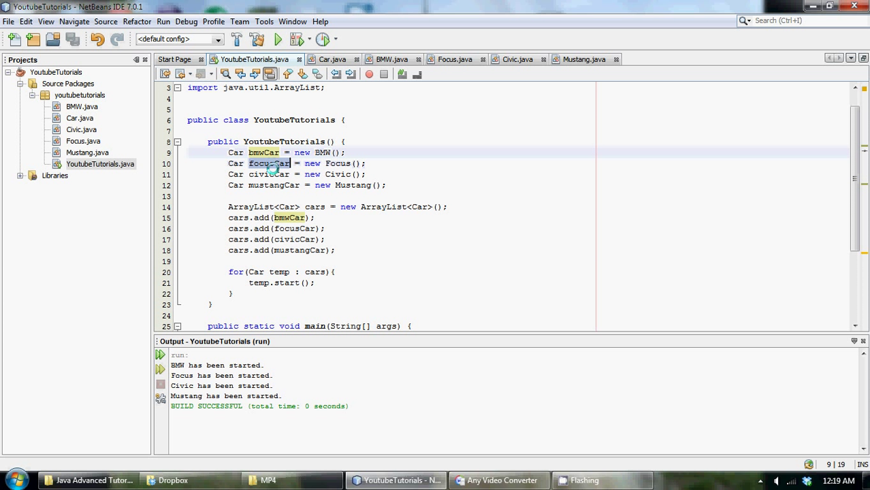
left_click(275, 186)
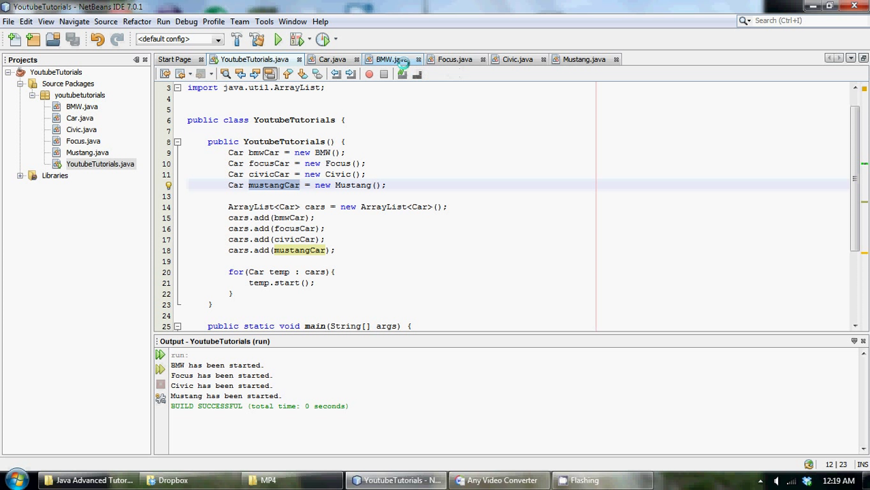
scroll("down", 3)
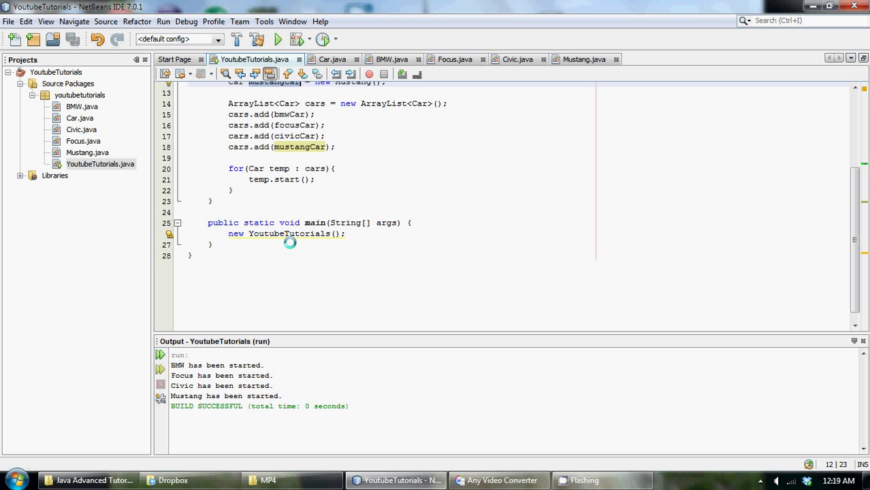
scroll("up", 3)
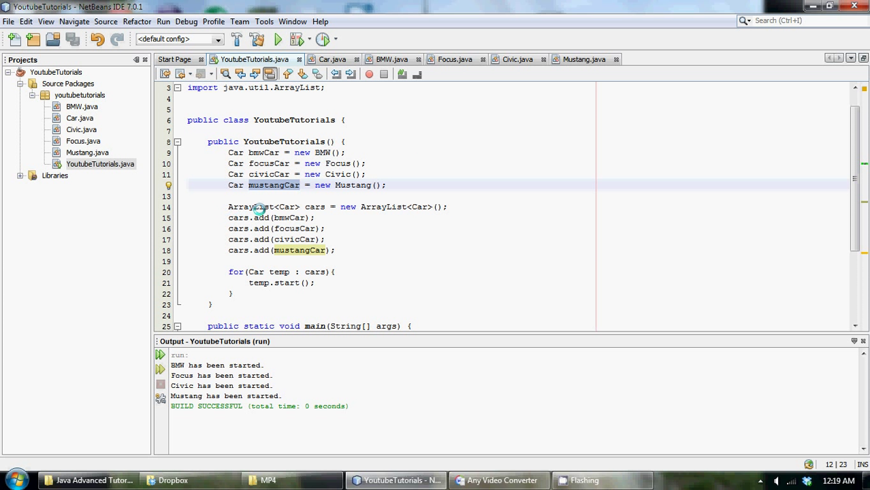
mouse_move(269, 283)
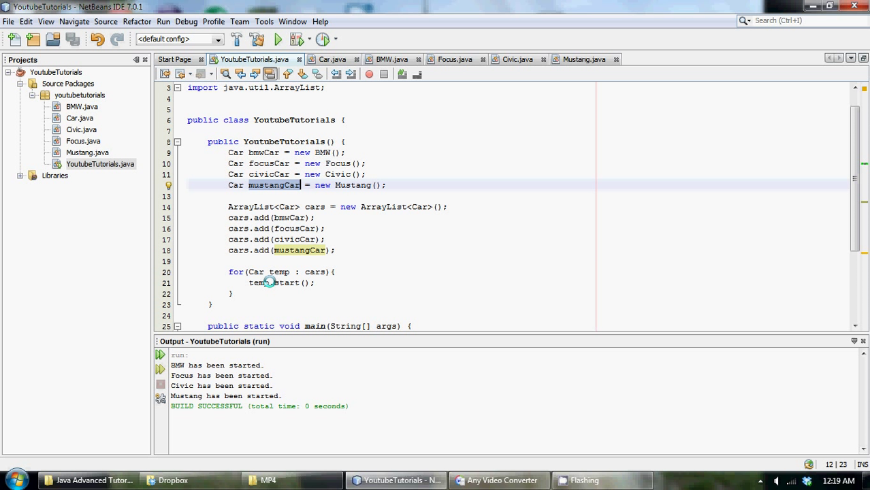
left_click(344, 141)
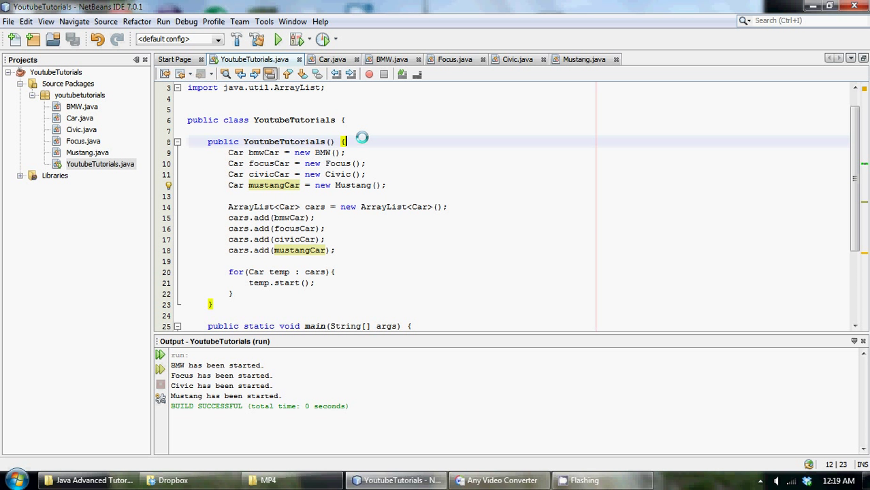